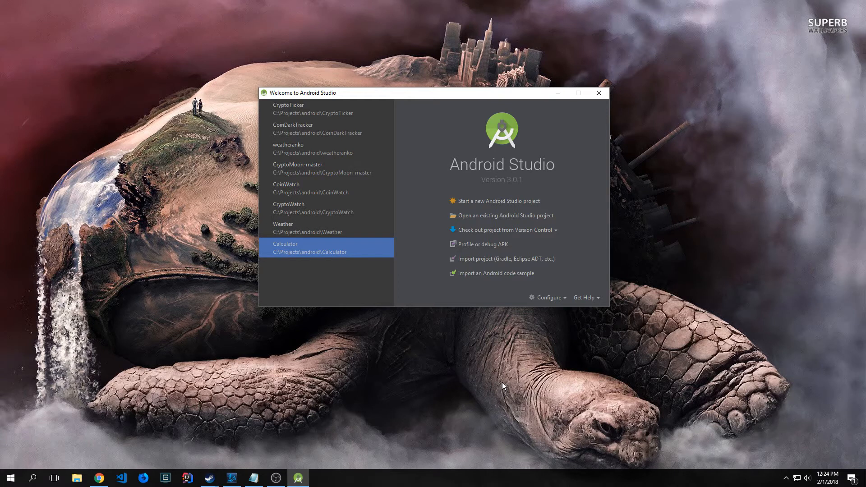
pyautogui.moveTo(499, 283)
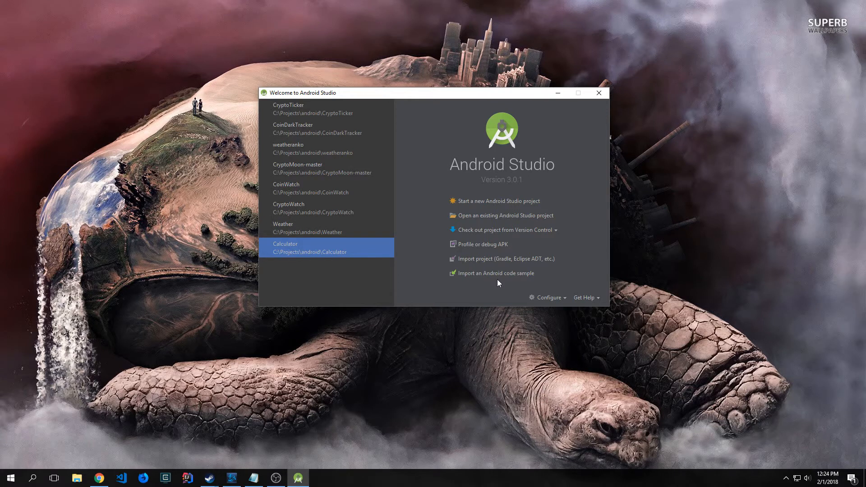
# Step: Start a new Kotlin project named webView with company domain com.tensor-programming under C:\Projects\android
pyautogui.click(498, 200)
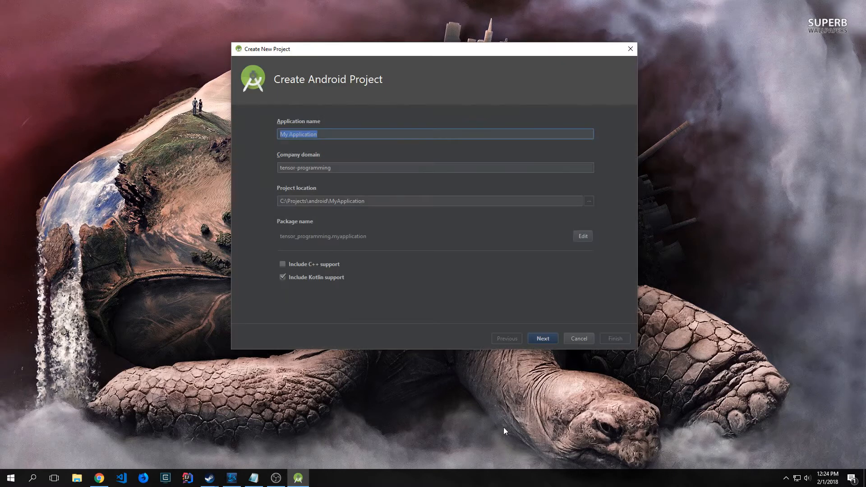
pyautogui.moveTo(504, 480)
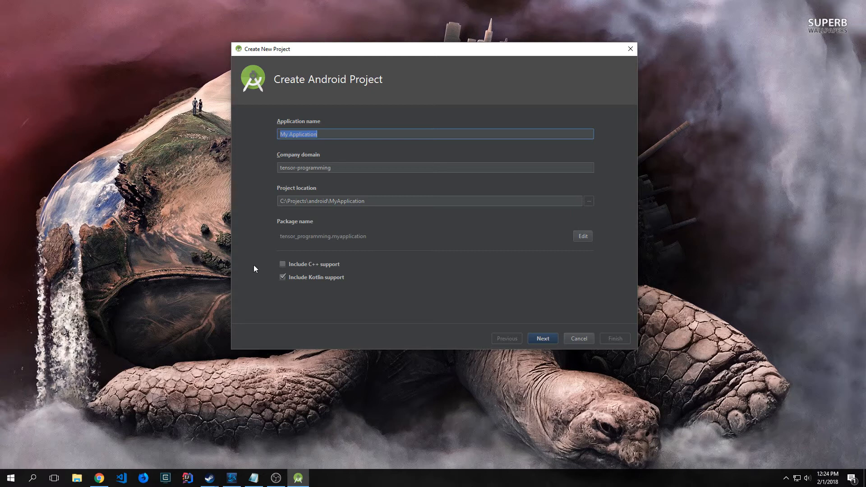
pyautogui.write('webView')
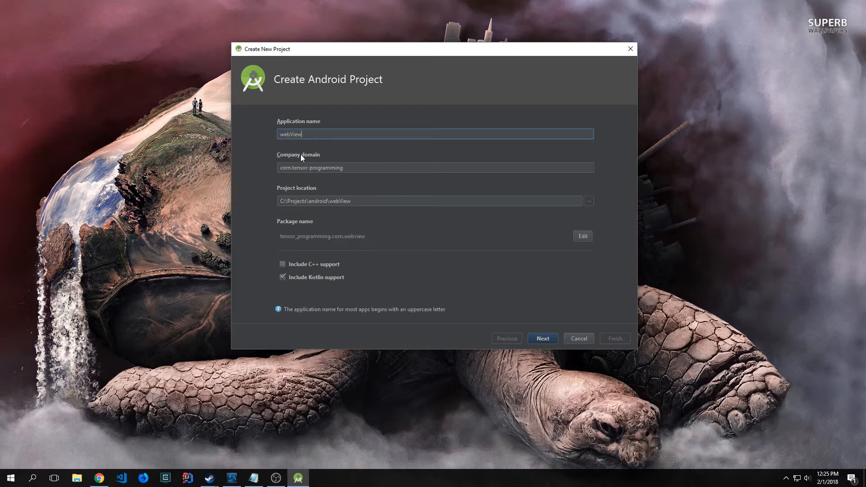
pyautogui.moveTo(335, 150)
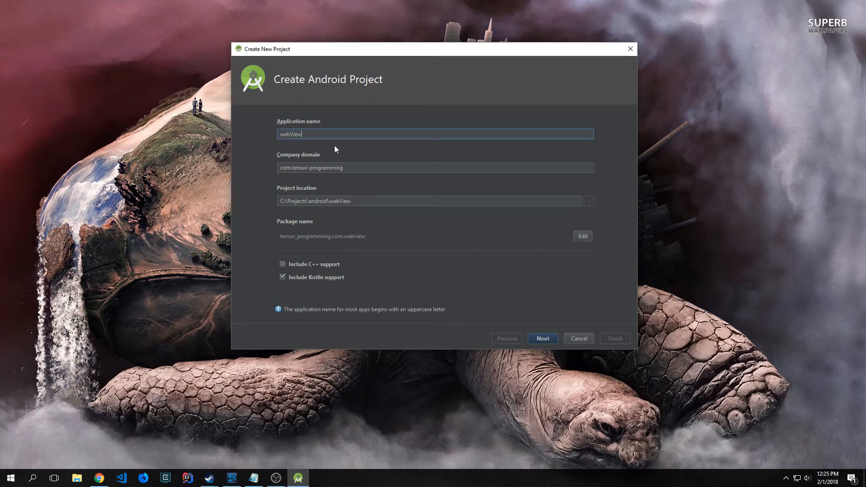
pyautogui.click(290, 168)
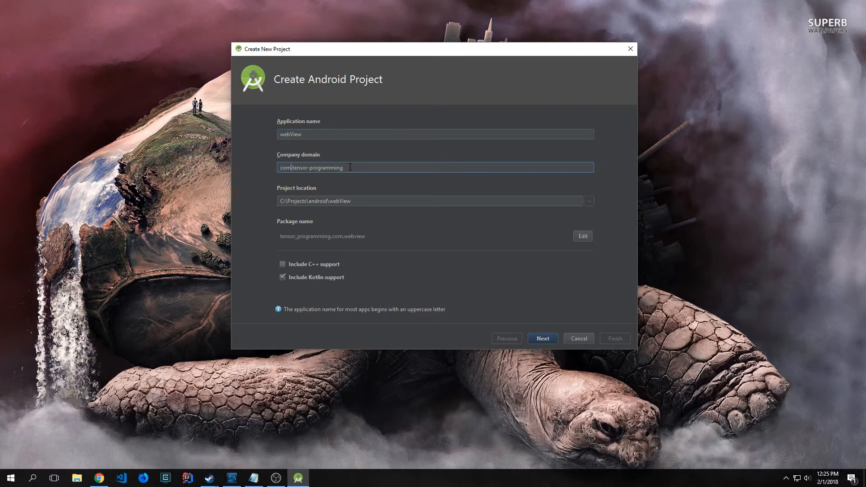
pyautogui.doubleClick(297, 200)
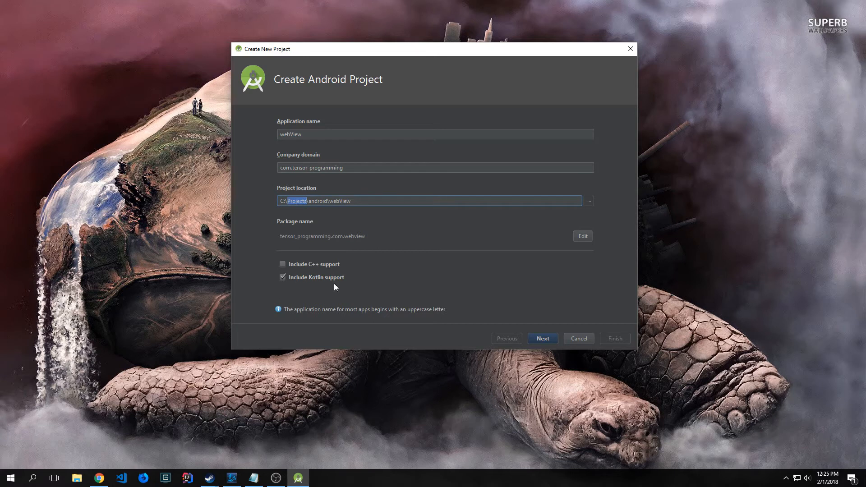
pyautogui.moveTo(513, 313)
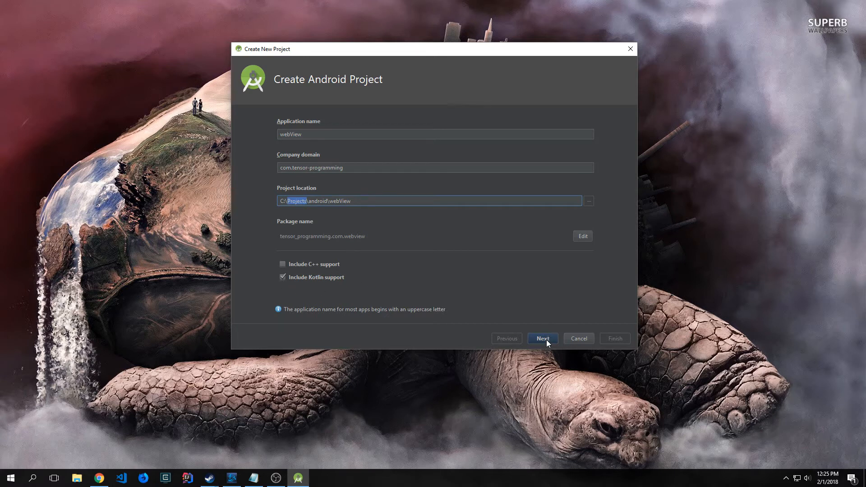
# Step: Target Phone and Tablet API 22 with an Empty Activity named SplashScreenActivity, and finish
pyautogui.click(543, 338)
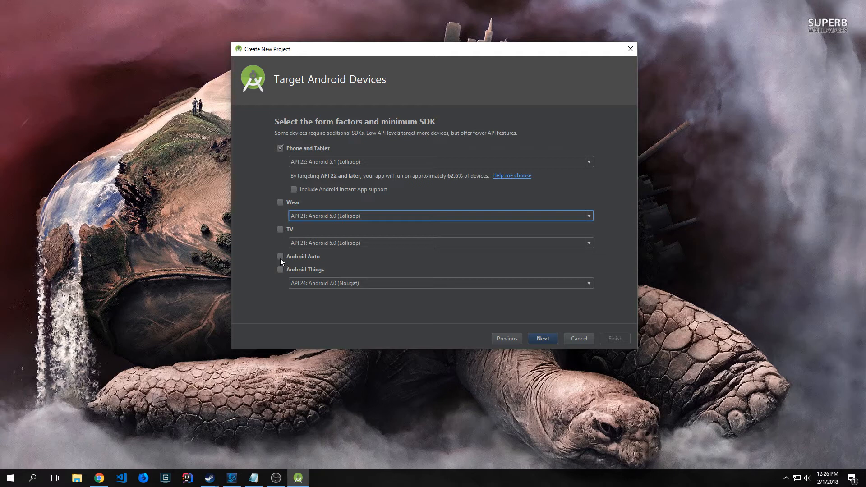
pyautogui.moveTo(484, 308)
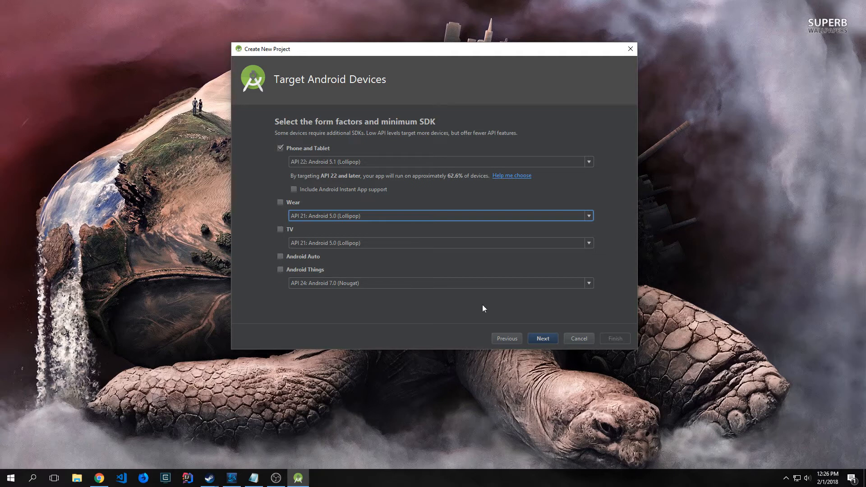
pyautogui.click(542, 338)
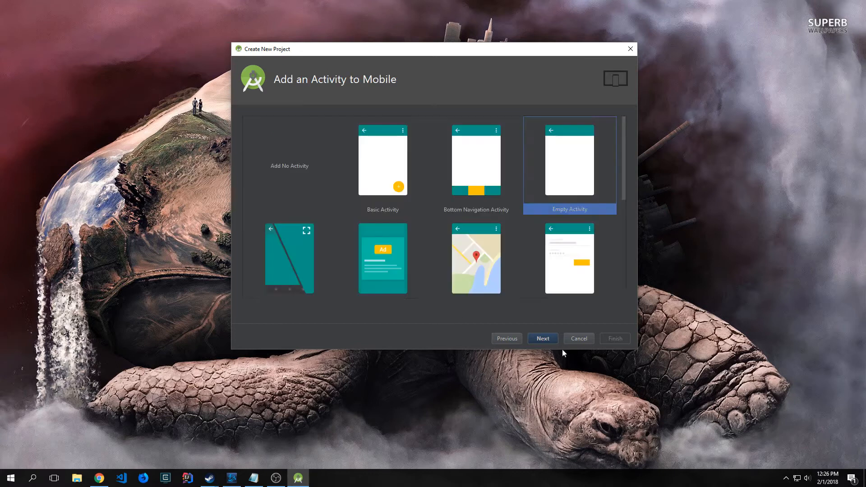
pyautogui.moveTo(449, 71)
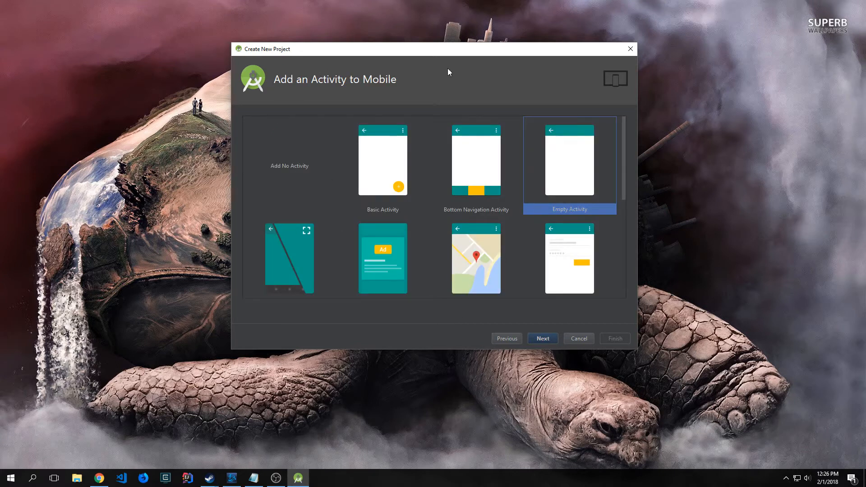
pyautogui.moveTo(436, 120)
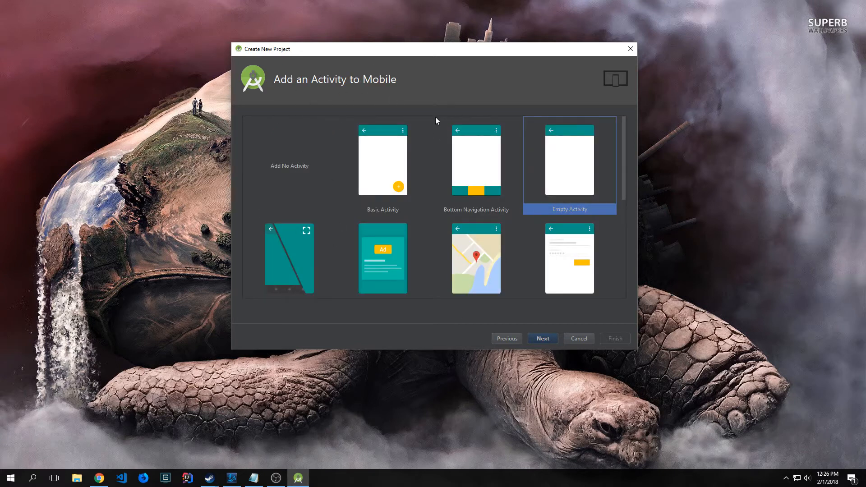
pyautogui.moveTo(555, 189)
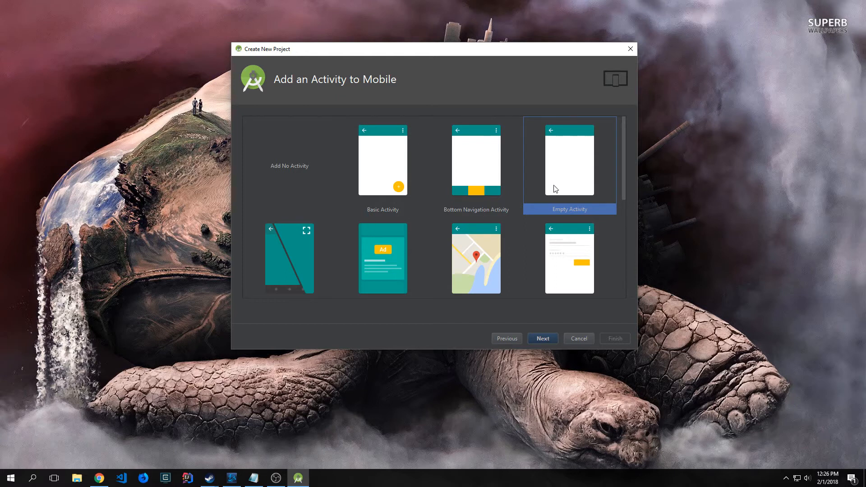
pyautogui.click(542, 338)
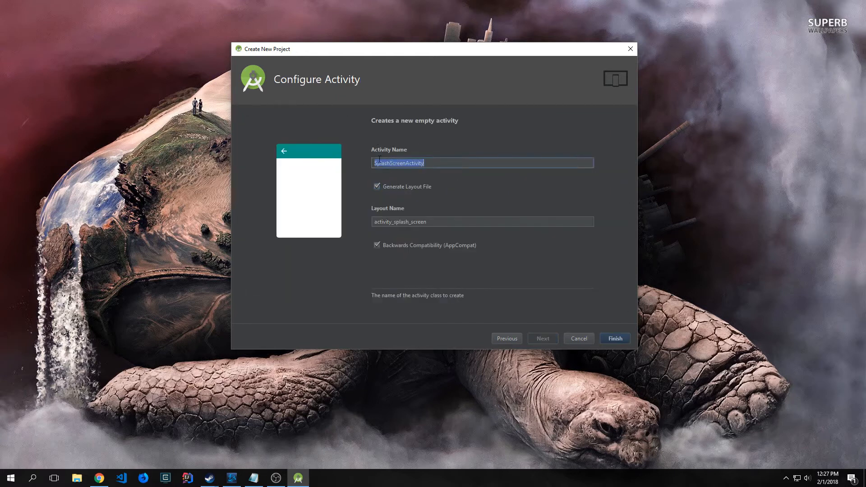
pyautogui.click(482, 221)
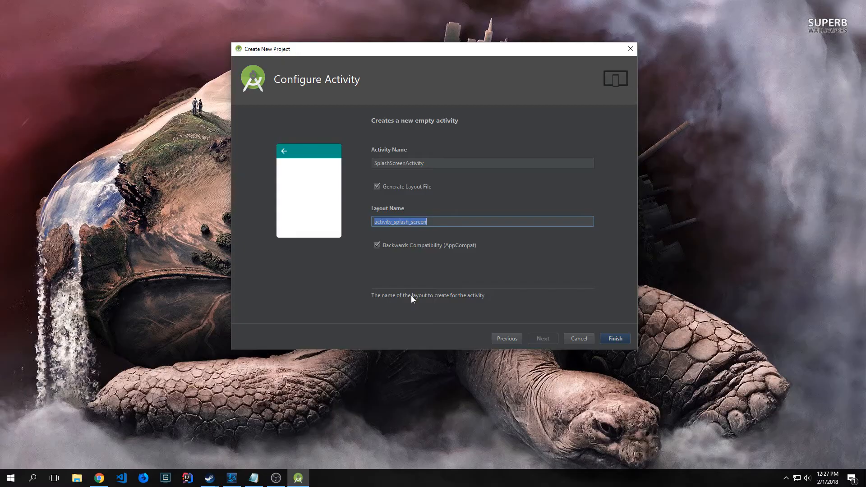
pyautogui.click(615, 338)
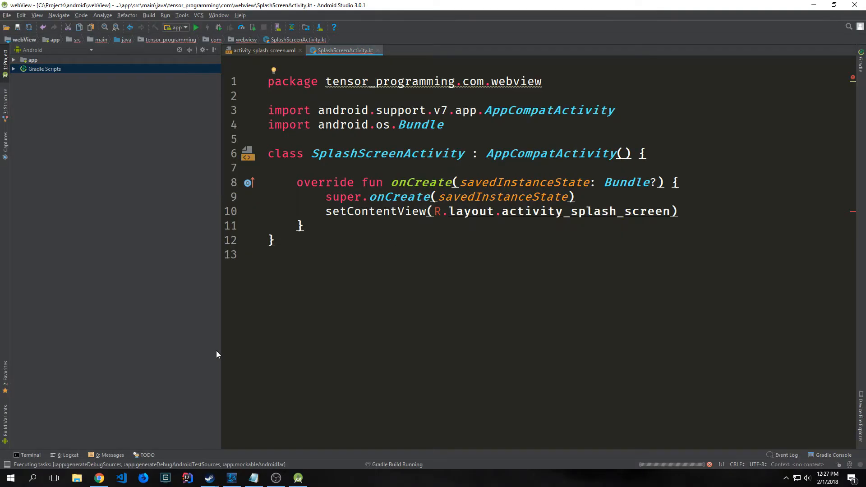
pyautogui.moveTo(223, 192)
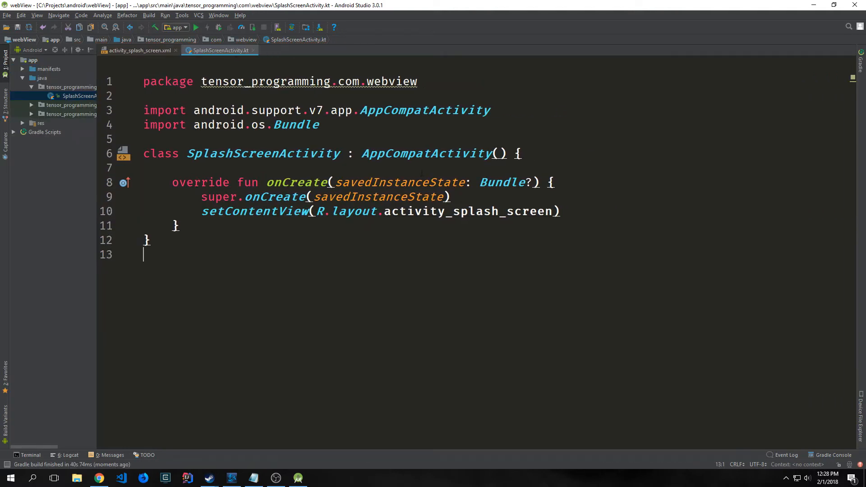
# Step: Add INTERNET and ACCESS_NETWORK_STATE permissions to AndroidManifest.xml, then view activity_splash_screen.xml
pyautogui.click(70, 77)
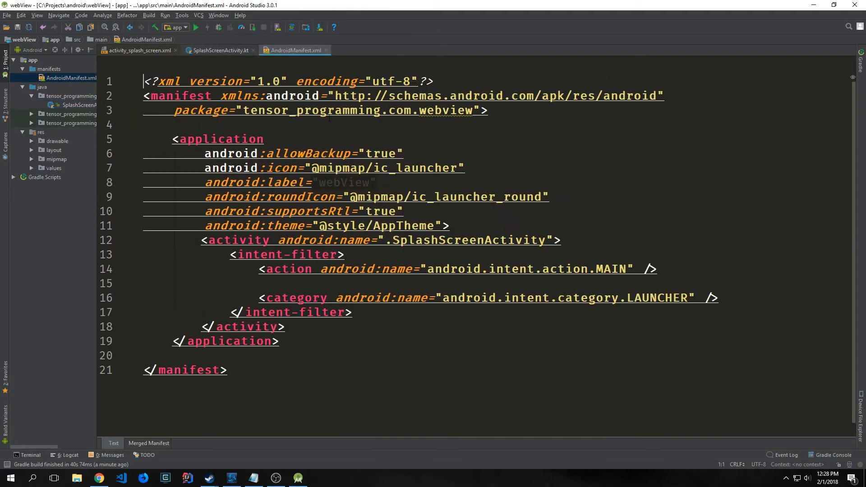
pyautogui.click(70, 78)
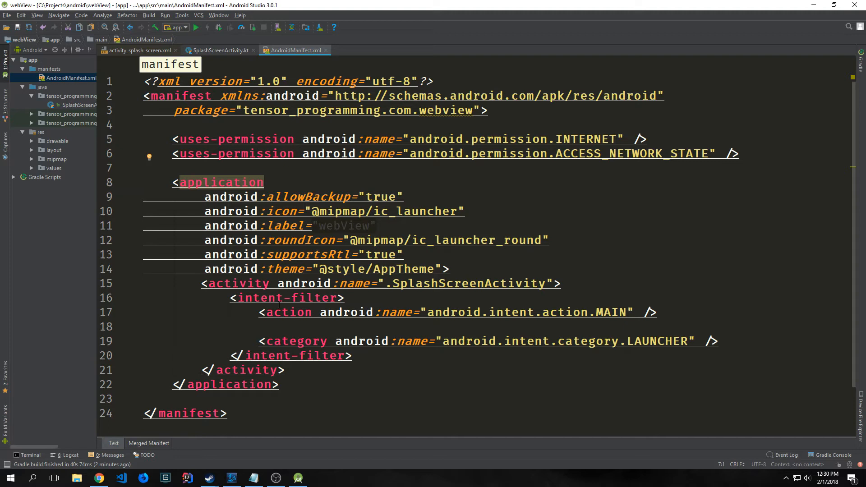
pyautogui.click(144, 168)
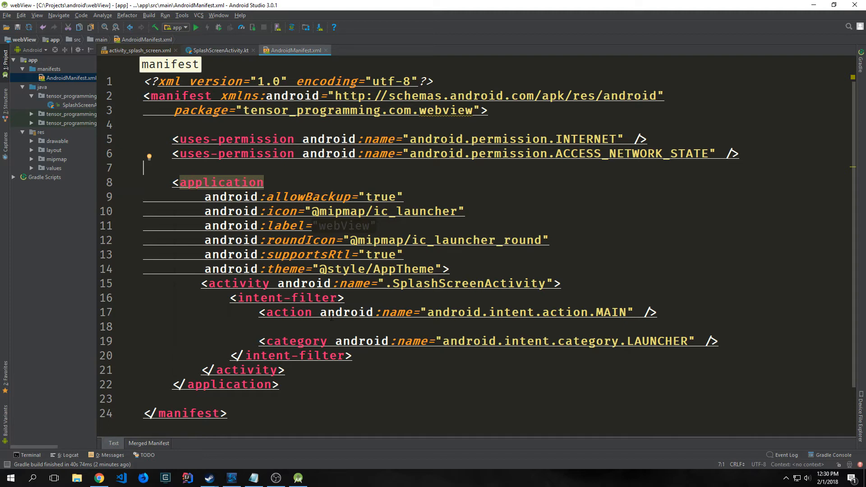
pyautogui.click(138, 50)
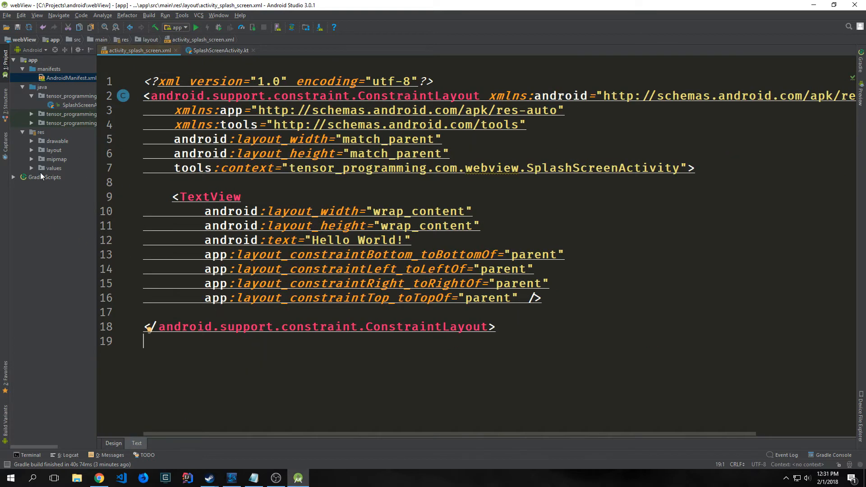
# Step: Delete the Hello World TextView and make the ConstraintLayout tag self-closing
pyautogui.click(54, 149)
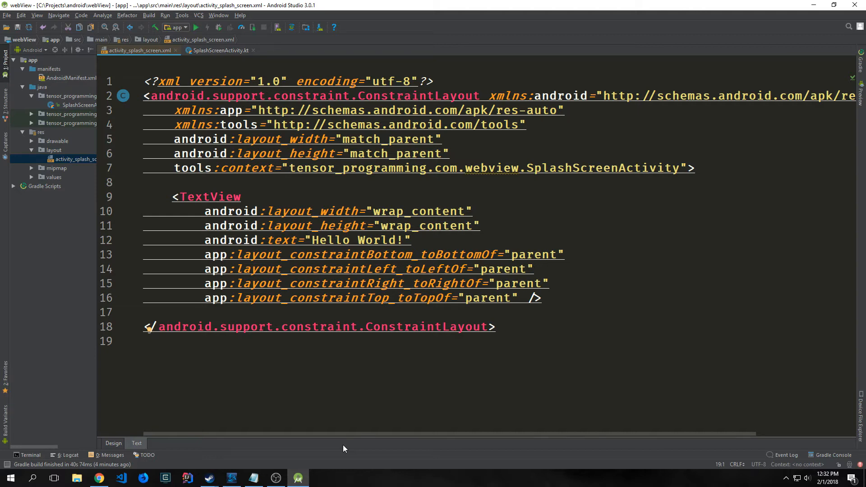
pyautogui.click(145, 341)
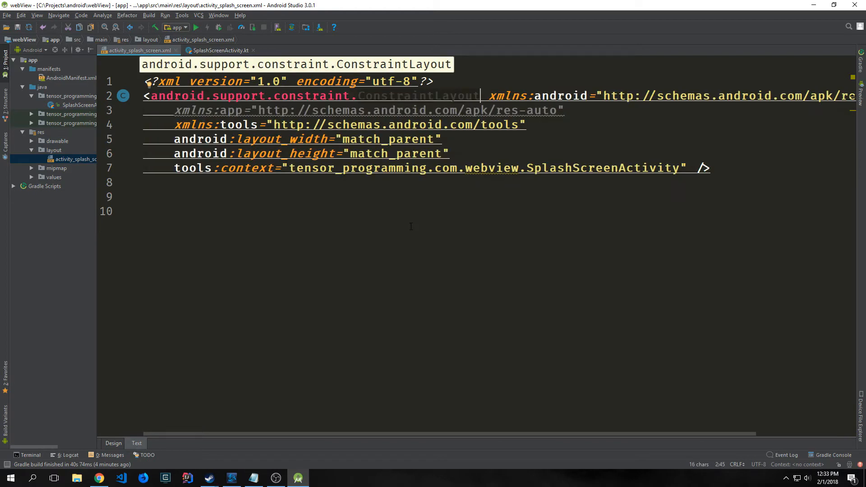
# Step: Create the activity_web_view layout resource file from the layout folder's New menu
pyautogui.rightClick(54, 151)
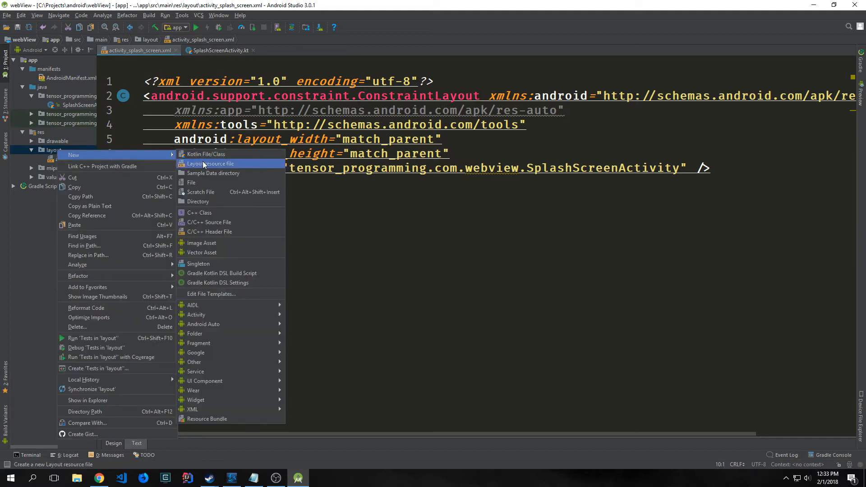
pyautogui.moveTo(82, 158)
pyautogui.write('activity_web_view')
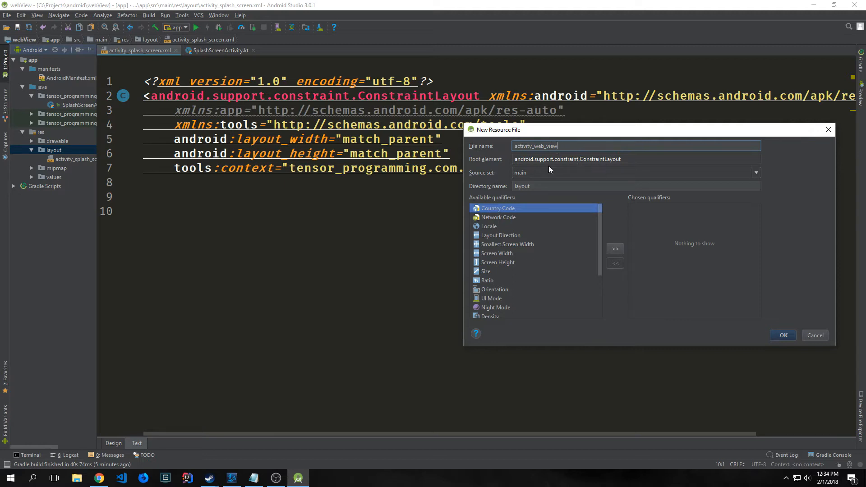
pyautogui.click(783, 336)
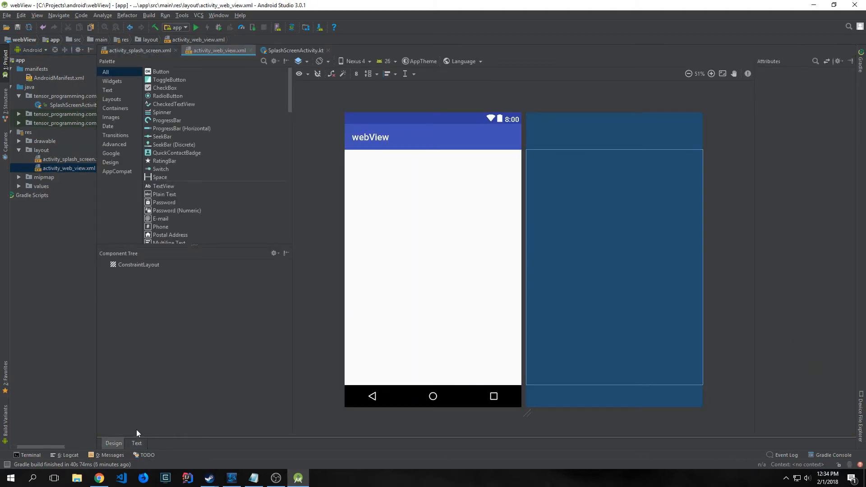
pyautogui.click(136, 443)
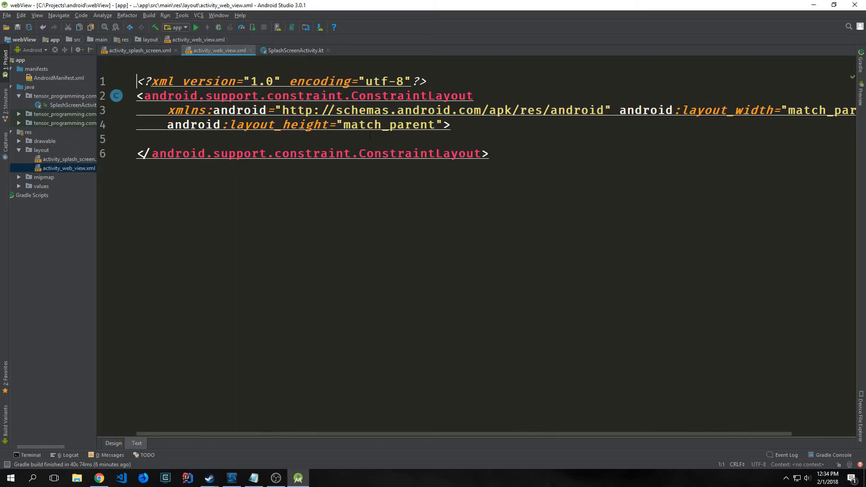
pyautogui.click(113, 444)
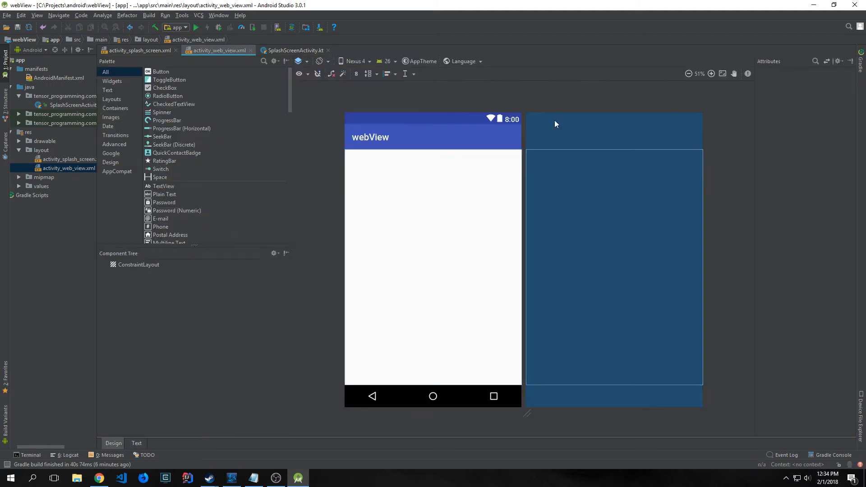
pyautogui.click(136, 443)
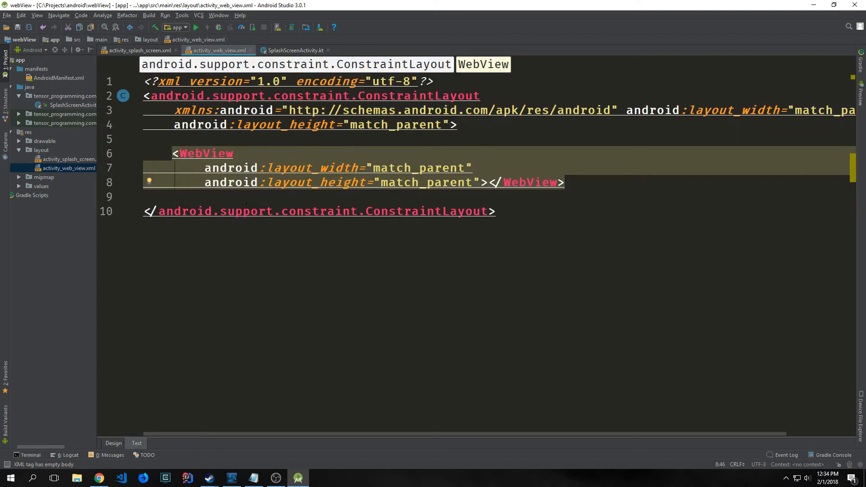
pyautogui.moveTo(298, 160)
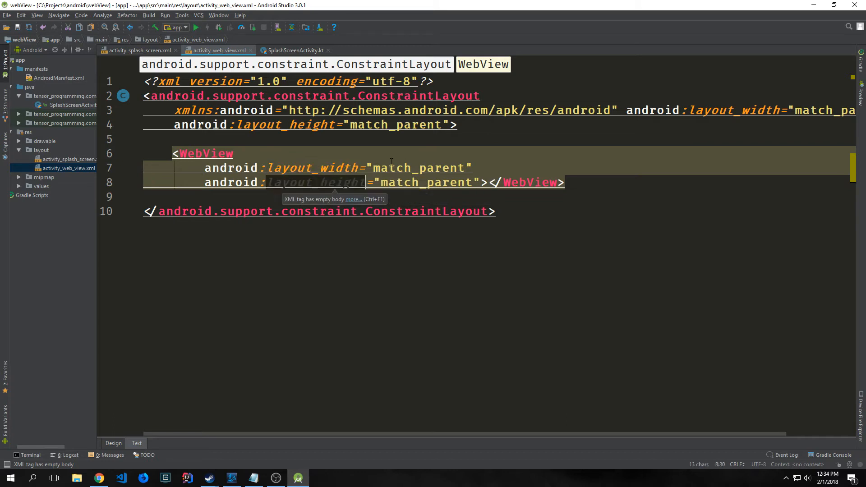
pyautogui.write('xmlns:tools="http://schemas.android.com/tools">')
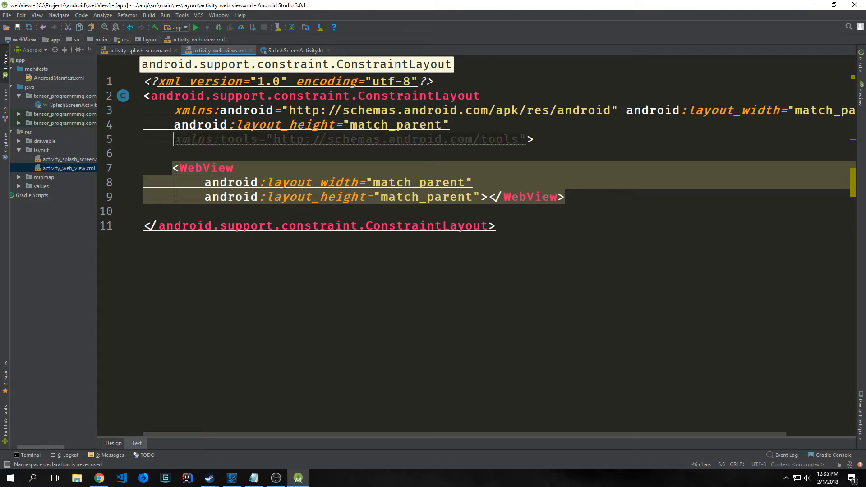
pyautogui.press('Delete')
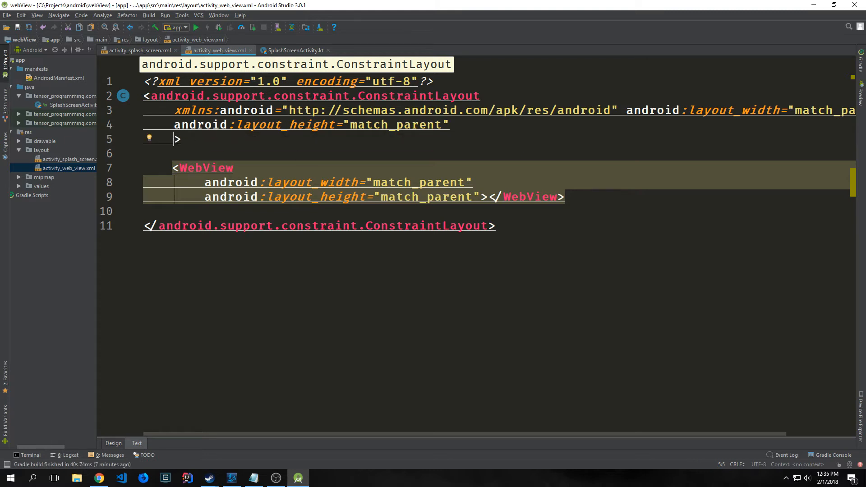
pyautogui.write('too')
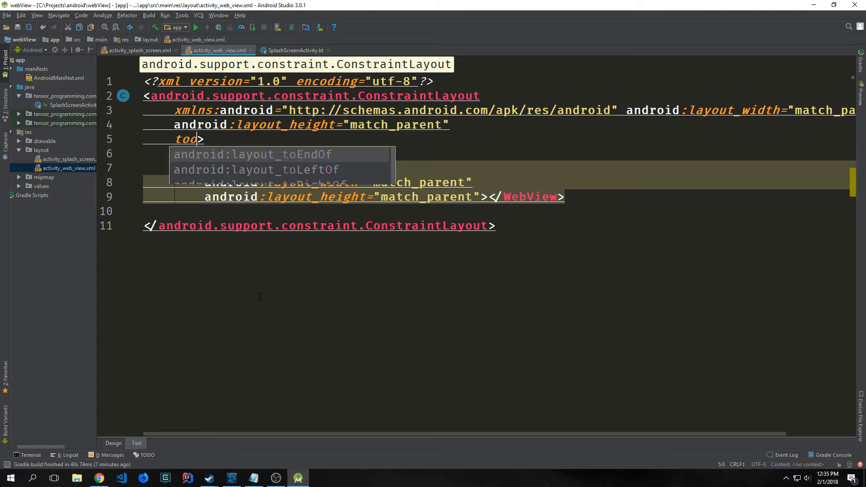
pyautogui.write('ls')
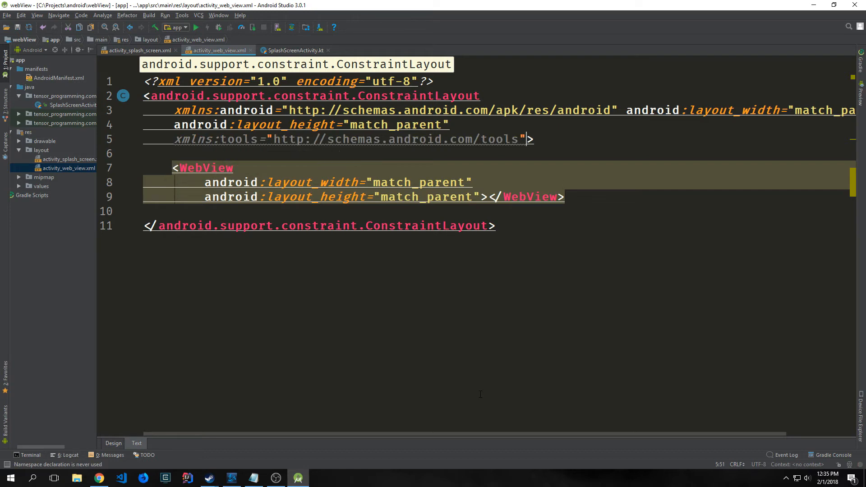
# Step: Give the WebView id webView with parent constraints, and add a 120dp by 120dp ImageView
pyautogui.write('android:id="@+id/"')
pyautogui.write('android:layout_height="120dp" />')
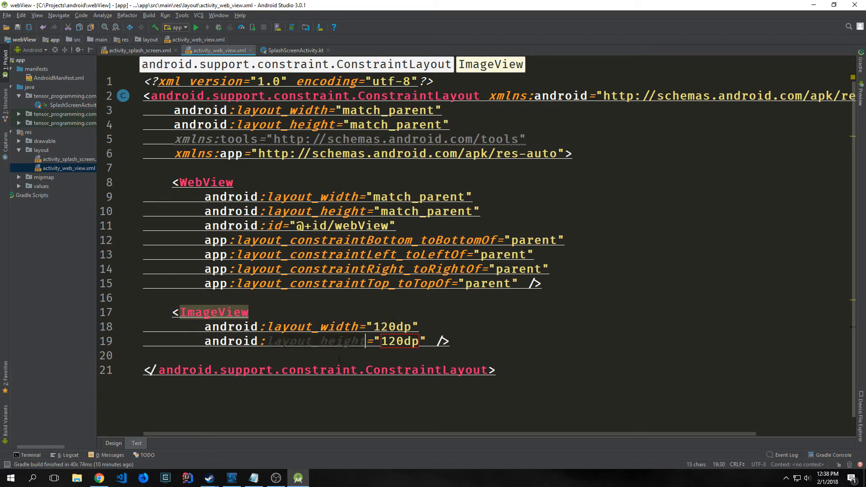
pyautogui.doubleClick(399, 341)
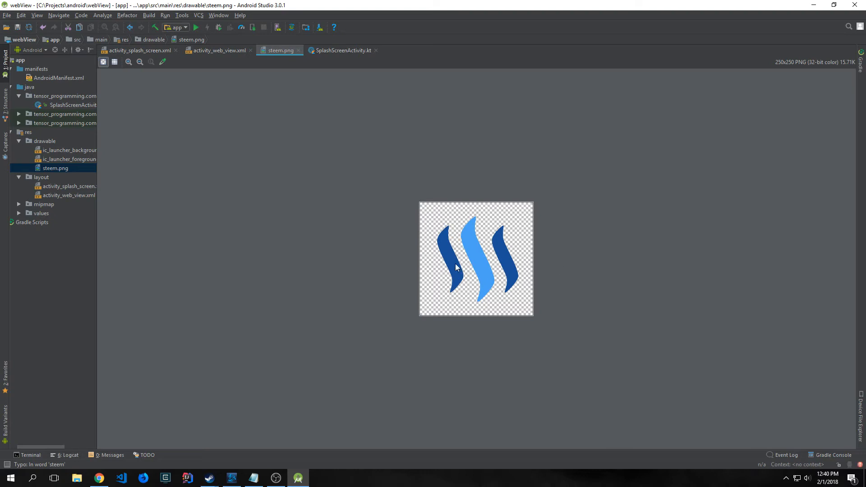
pyautogui.moveTo(440, 364)
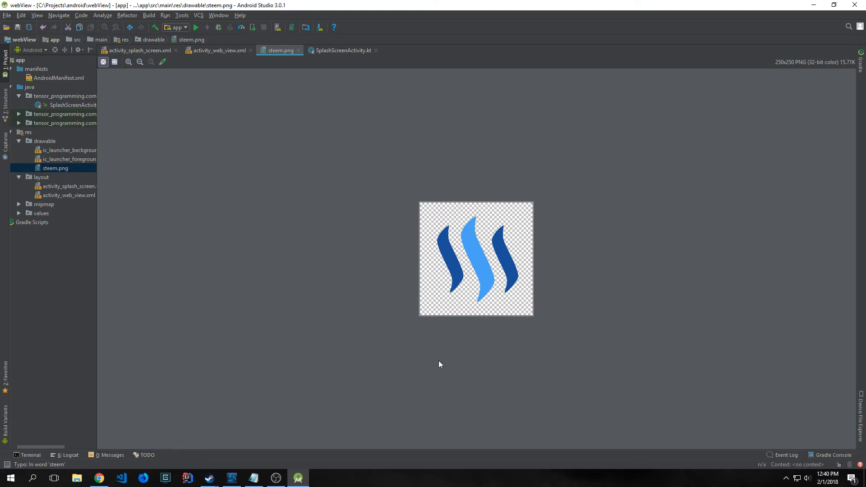
pyautogui.click(218, 50)
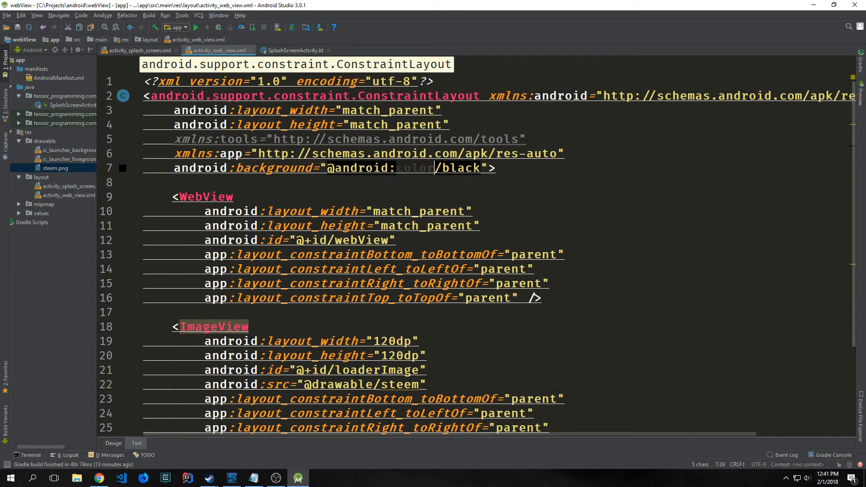
# Step: Add tools:context=".WebViewActivity" to the root ConstraintLayout after its black background attribute
pyautogui.click(426, 168)
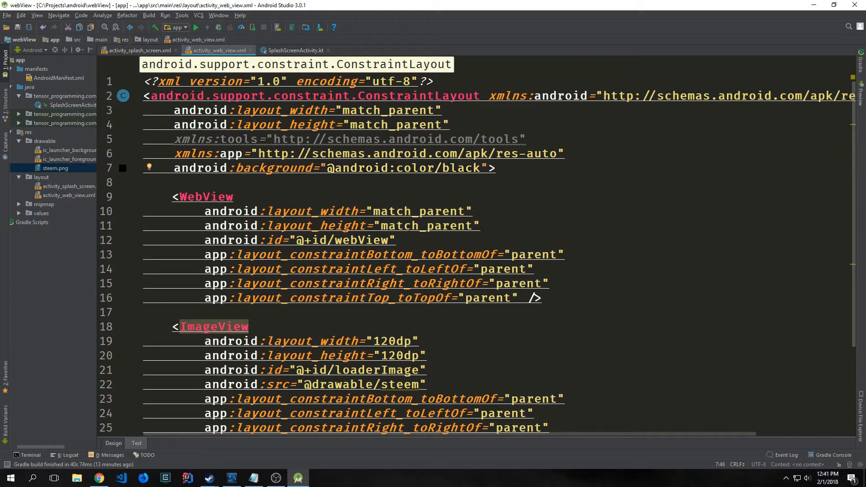
pyautogui.write('tools:context=".WebViewActivity">')
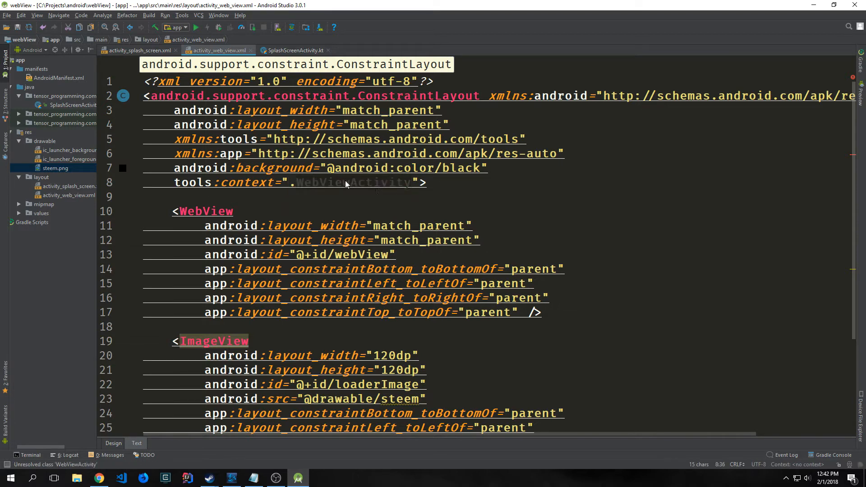
pyautogui.click(487, 168)
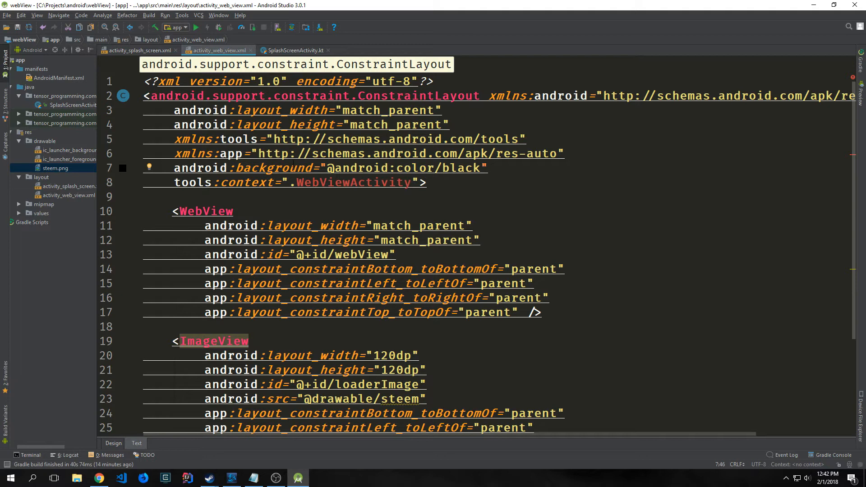
pyautogui.click(295, 50)
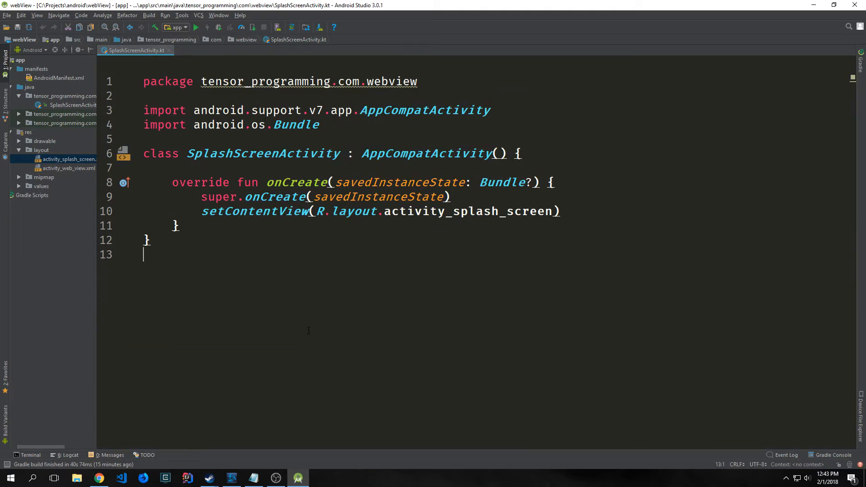
# Step: Add Timer().schedule(3000) in onCreate and import kotlin.concurrent.schedule
pyautogui.click(173, 182)
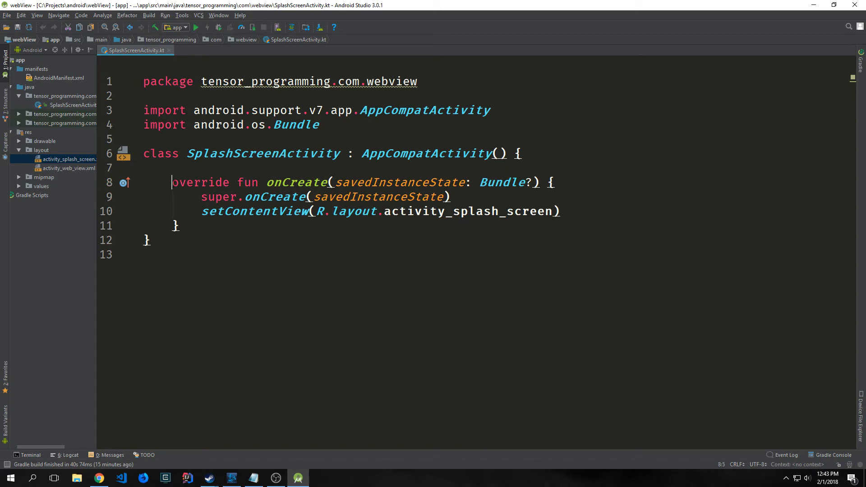
pyautogui.click(145, 254)
pyautogui.write('Timer().schedule(3000)')
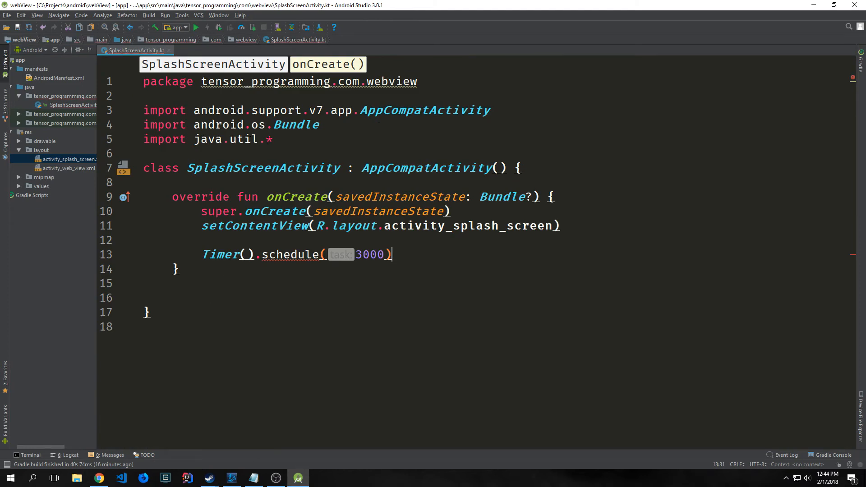
pyautogui.doubleClick(290, 254)
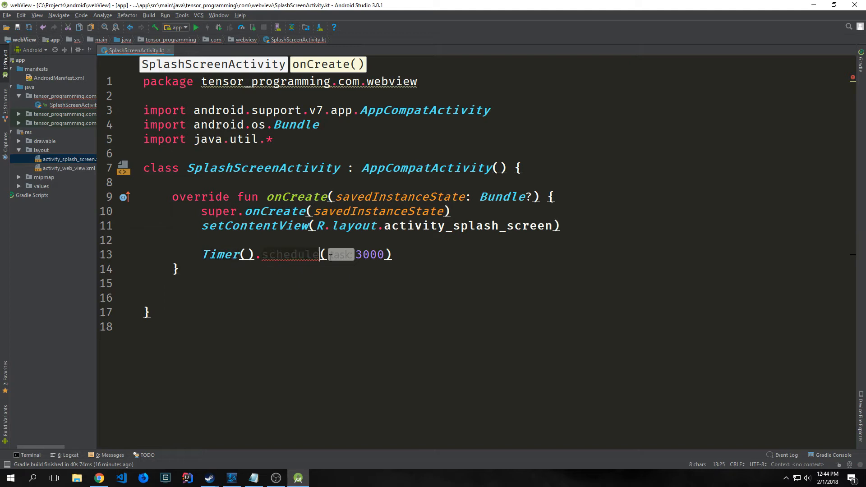
pyautogui.click(392, 254)
pyautogui.write('val intent = Intent()')
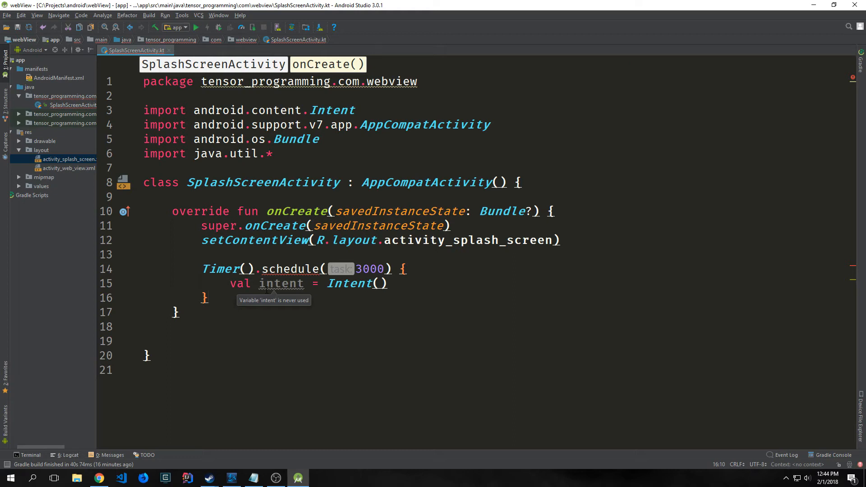
# Step: Inside the timer, create an Intent to WebViewActivity, call startActivity(intent), then finish()
pyautogui.click(242, 283)
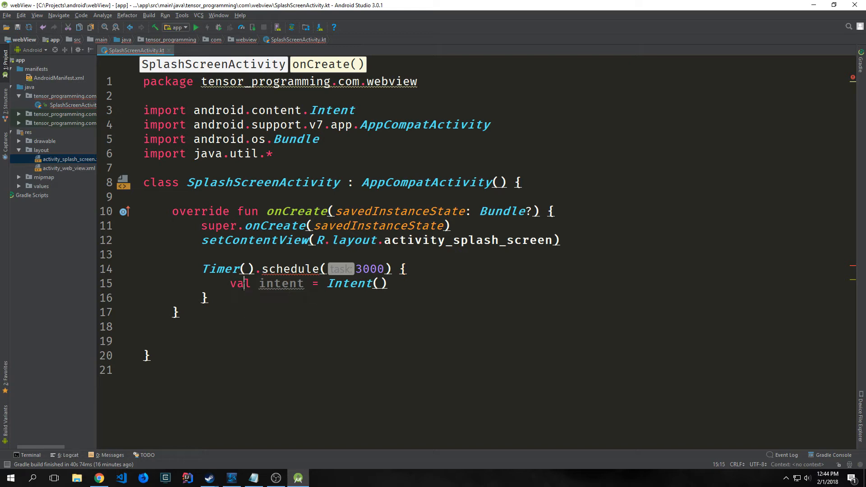
pyautogui.click(373, 283)
pyautogui.write('applicationContext, WebViewActivity::class.java')
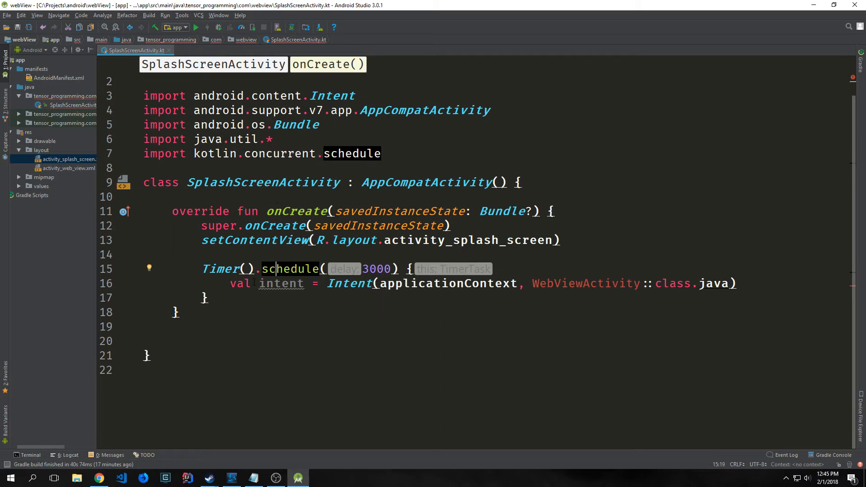
pyautogui.click(223, 154)
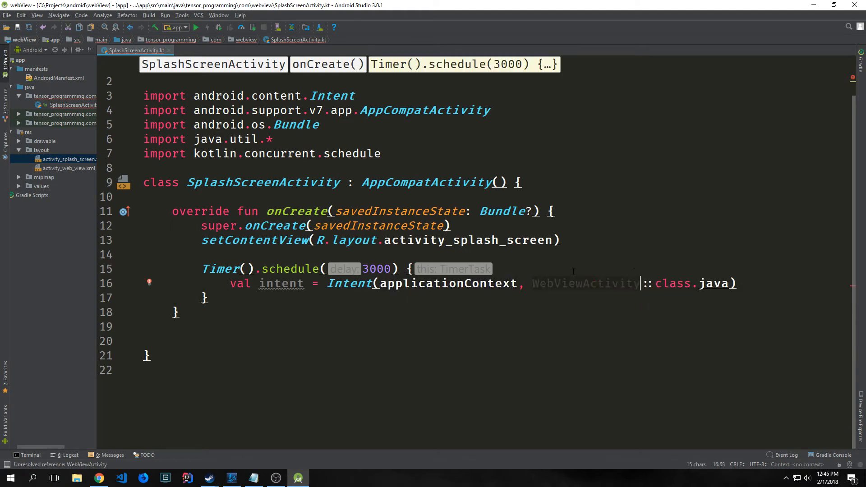
pyautogui.moveTo(584, 283)
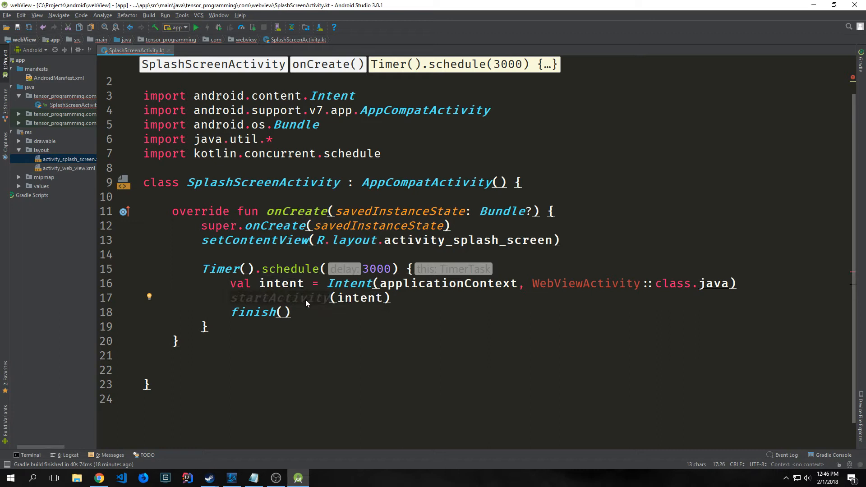
pyautogui.click(293, 312)
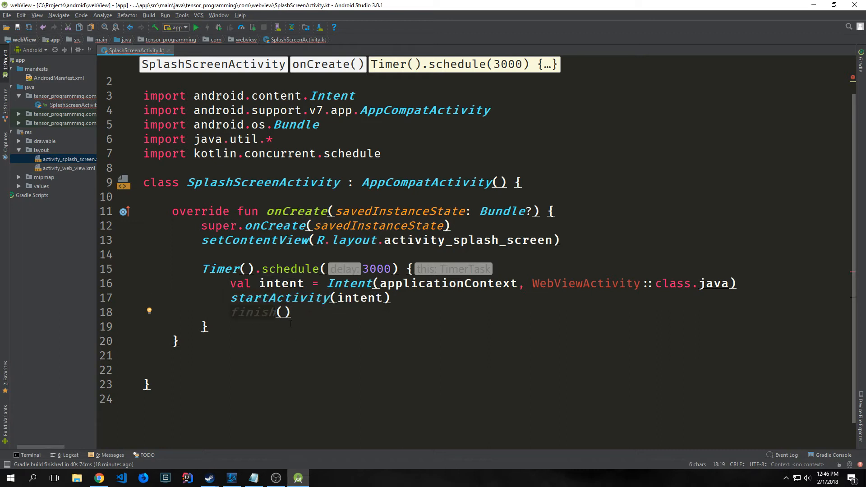
pyautogui.click(239, 269)
pyautogui.write('WebViewActivity')
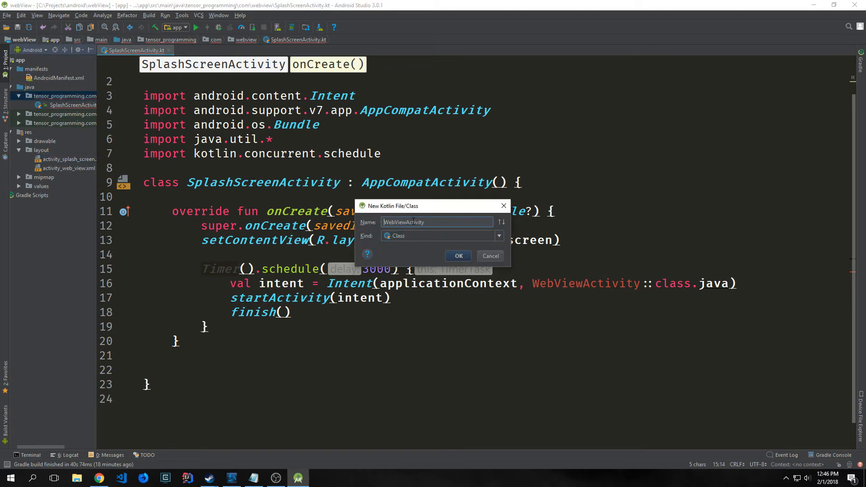
pyautogui.click(458, 256)
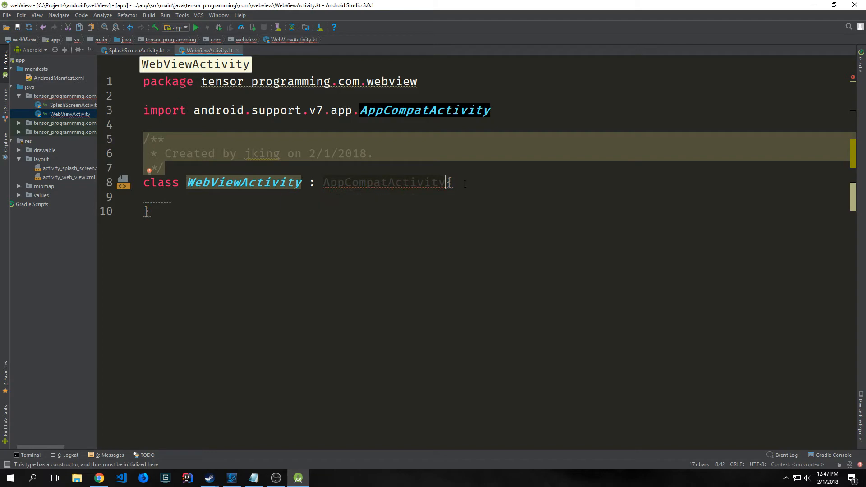
pyautogui.write('()')
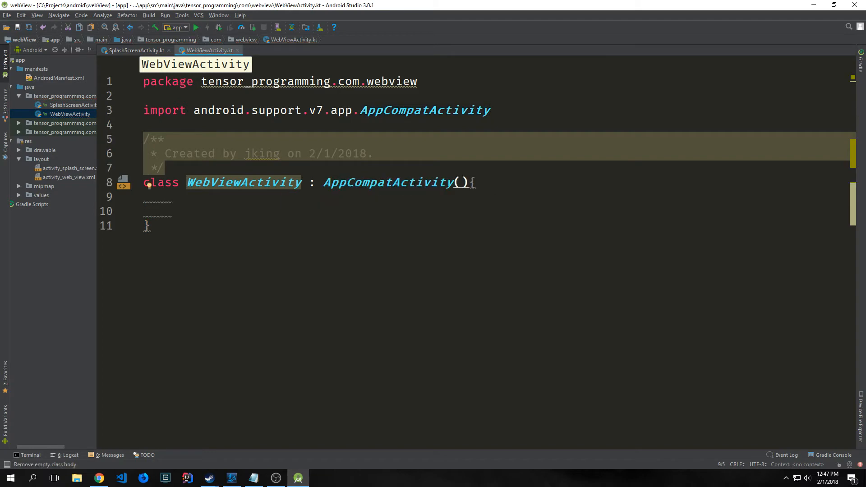
pyautogui.press('Return')
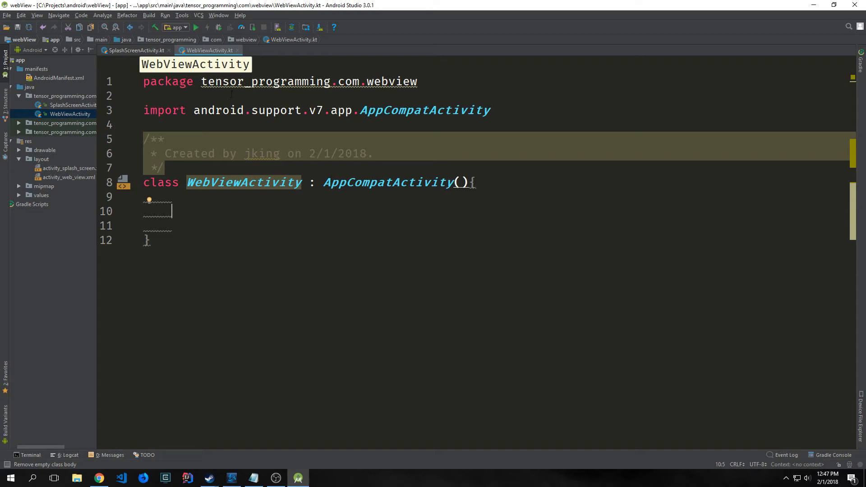
pyautogui.moveTo(441, 142)
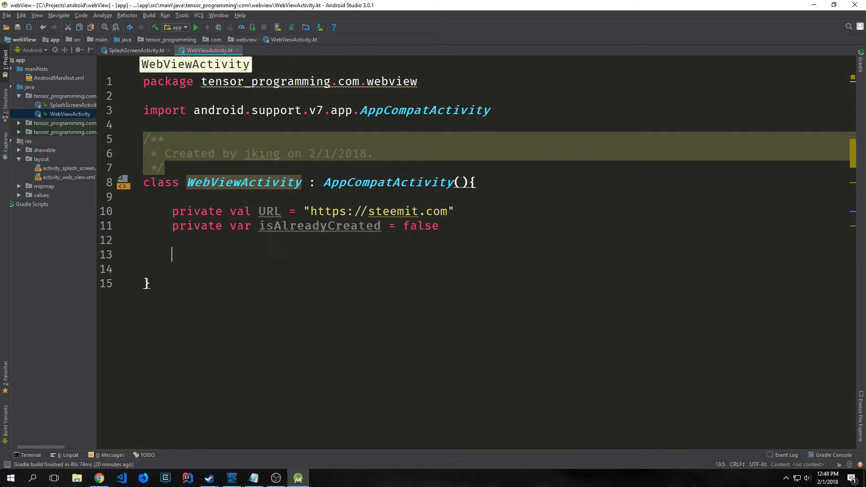
pyautogui.click(239, 211)
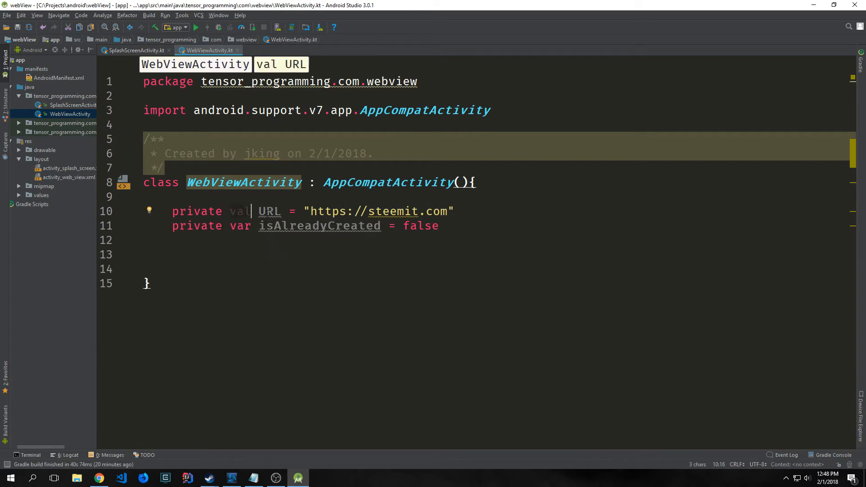
pyautogui.click(291, 240)
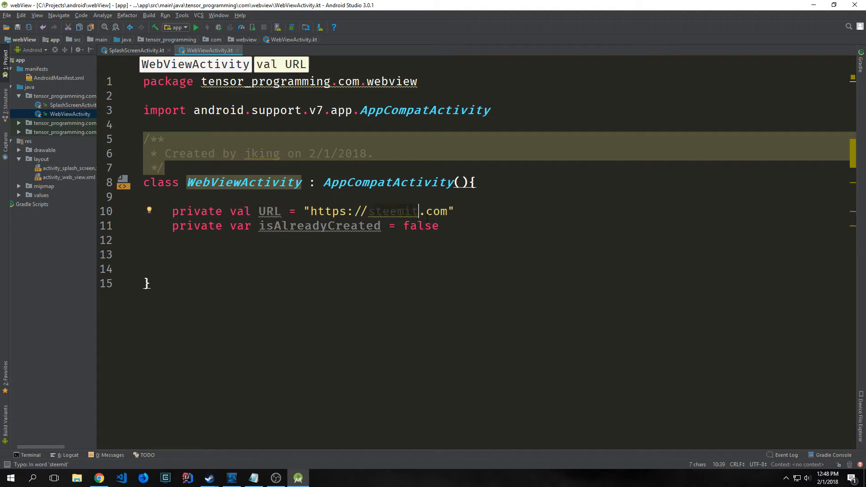
pyautogui.moveTo(364, 287)
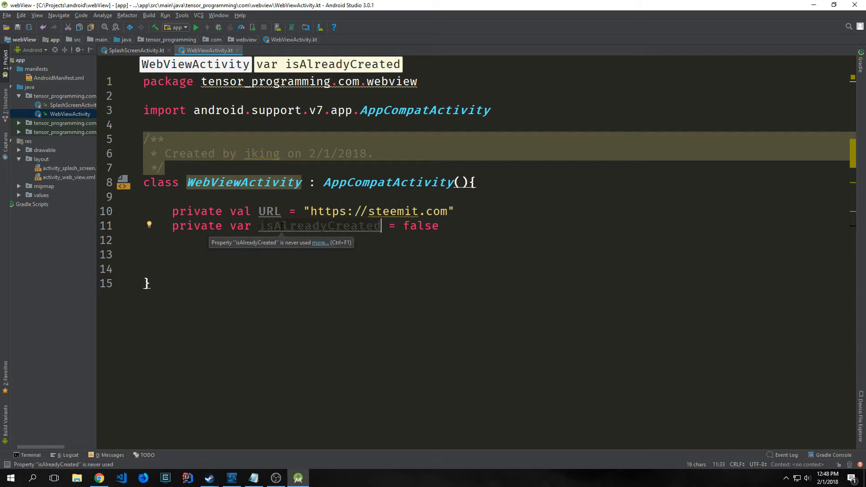
pyautogui.moveTo(281, 229)
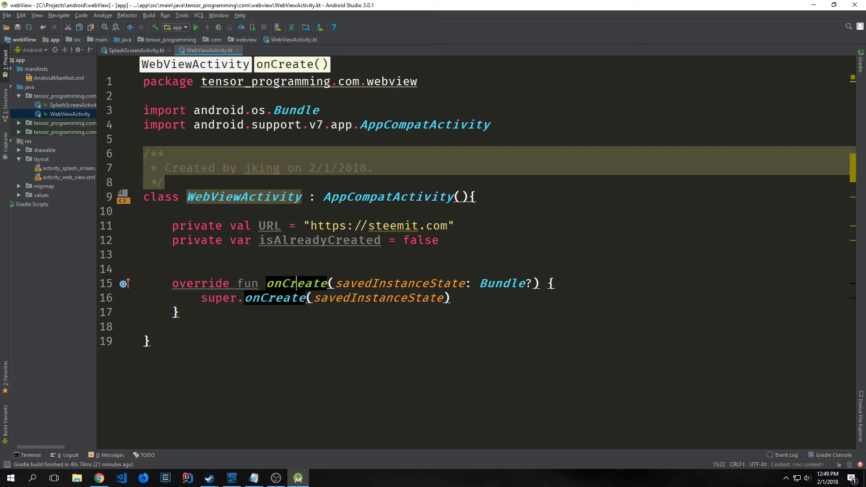
pyautogui.moveTo(501, 326)
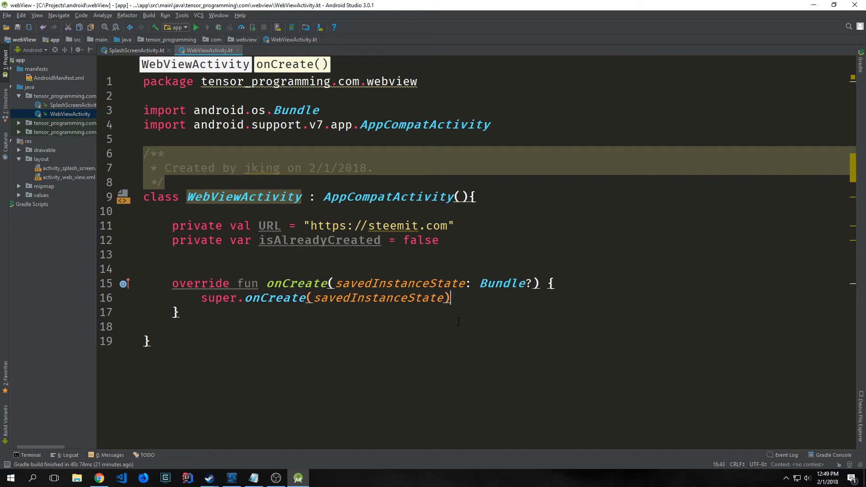
# Step: In onCreate, call setContentView(R.layout.activity_web_view), then startLoaderAnimate() on the next line
pyautogui.write('setContentView(R.layout.activity_web_view)')
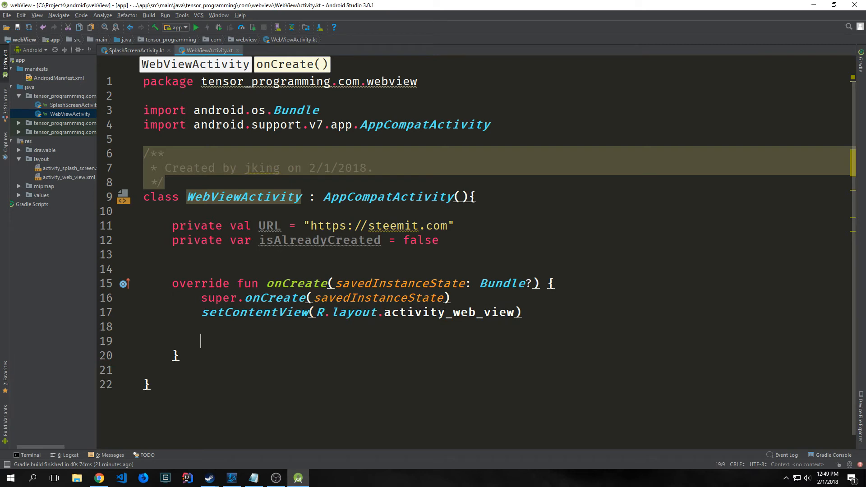
pyautogui.write('startLoaderAnimate()')
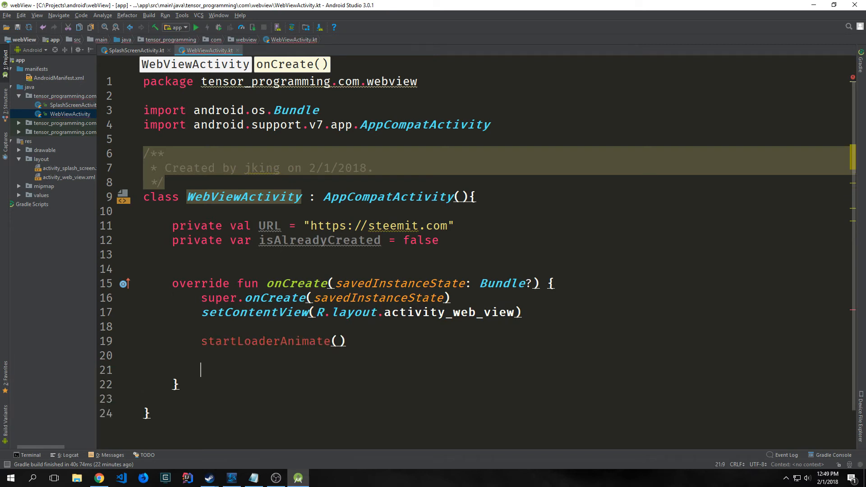
pyautogui.click(331, 341)
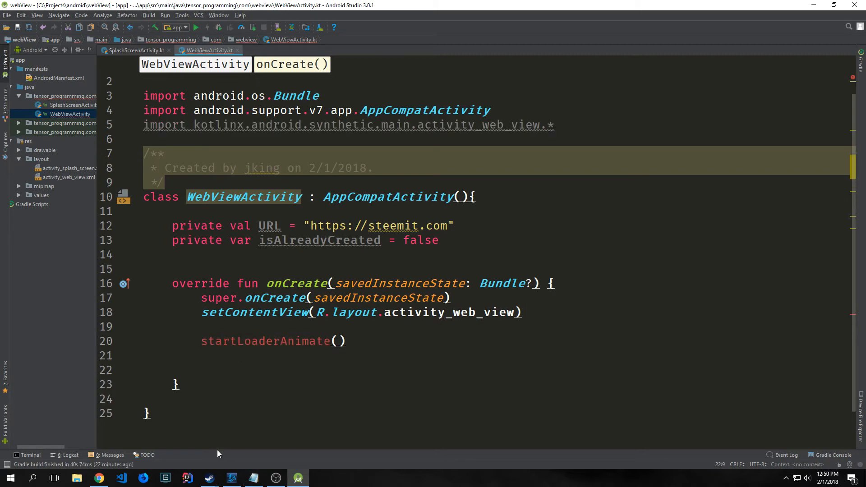
# Step: Enable JavaScript on webView.settings and disable zoom with setSupportZoom(false)
pyautogui.click(221, 370)
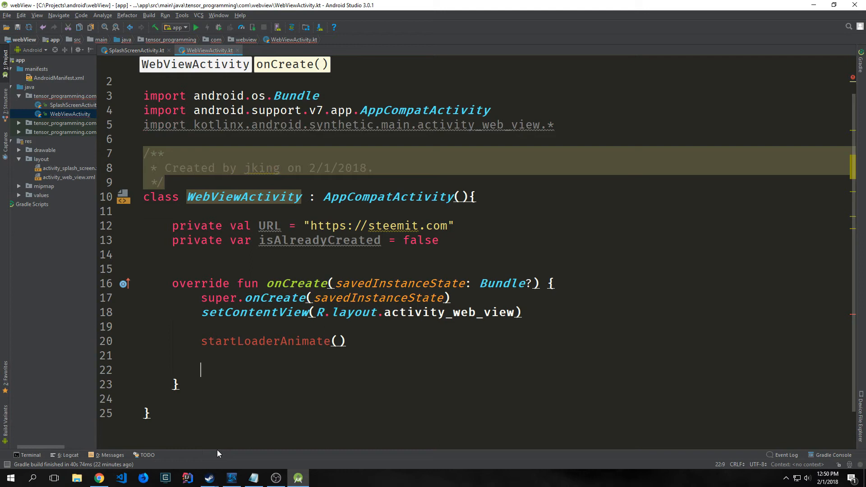
pyautogui.write('webView')
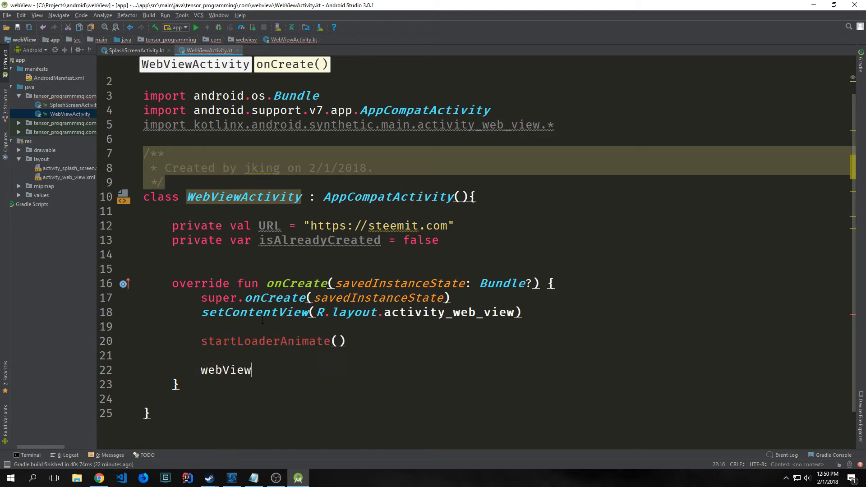
pyautogui.doubleClick(226, 370)
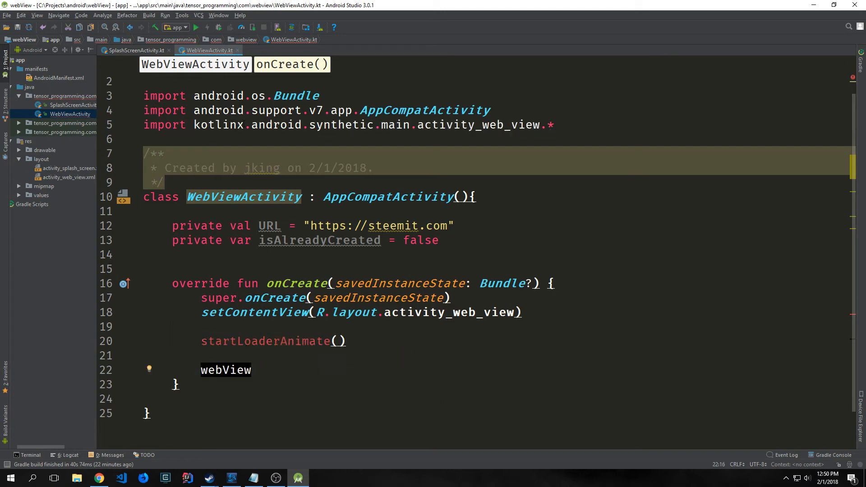
pyautogui.click(252, 370)
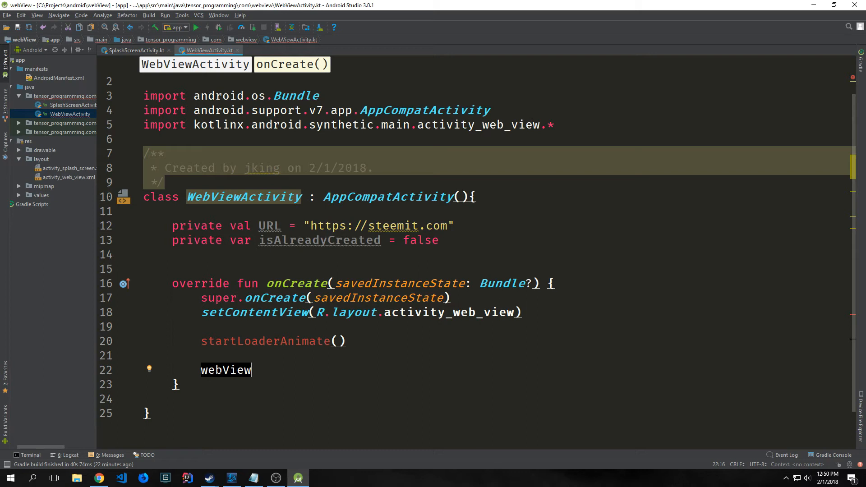
pyautogui.doubleClick(225, 370)
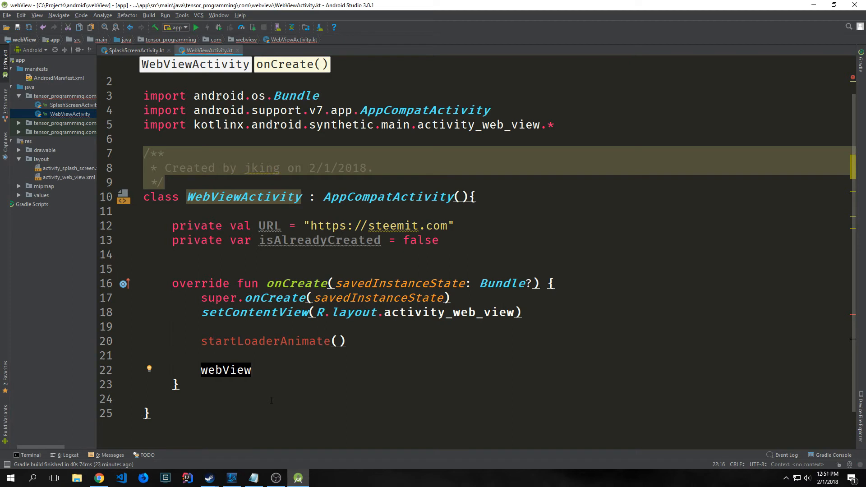
pyautogui.write('.settings.javaScriptEnabled = true')
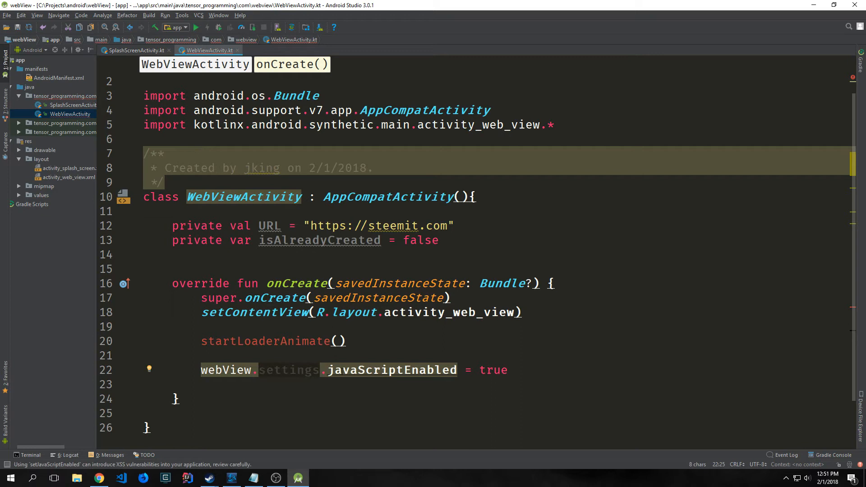
pyautogui.click(505, 370)
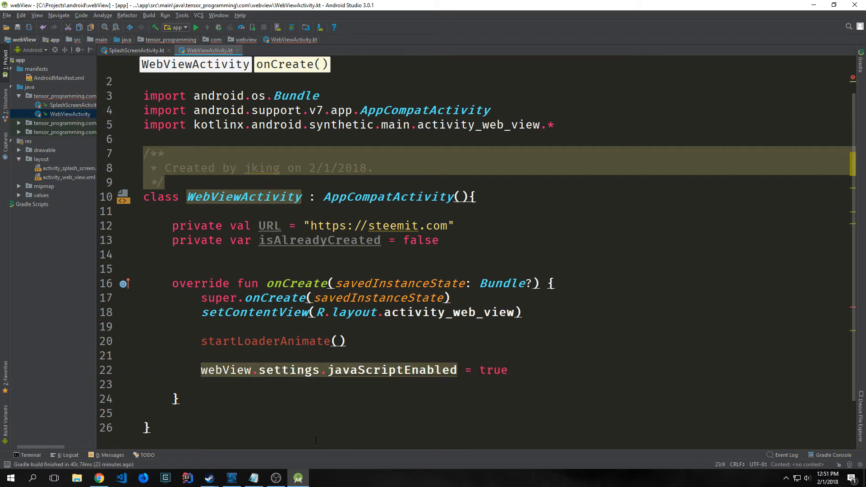
pyautogui.write('webView.settings.setSupportZoom(false)')
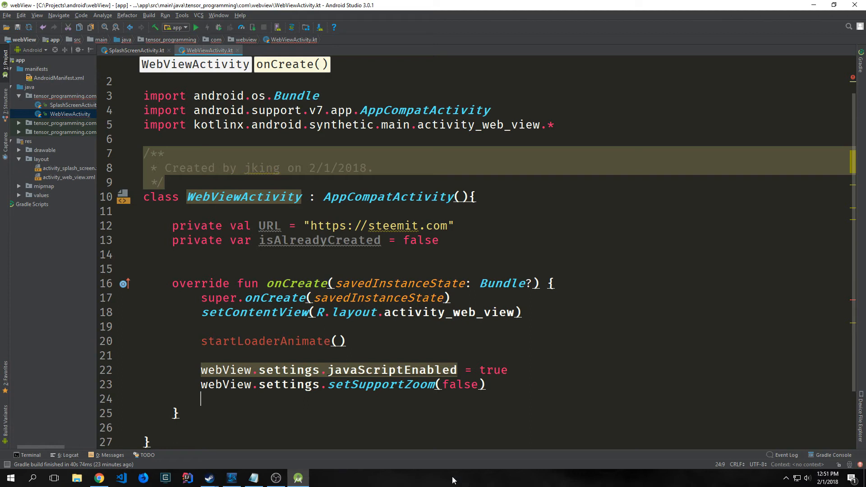
# Step: Assign a WebViewClient overriding onPageFinished and onReceivedError for the loader and error dialog
pyautogui.write('webView.webViewClient = object : WebViewClient() {')
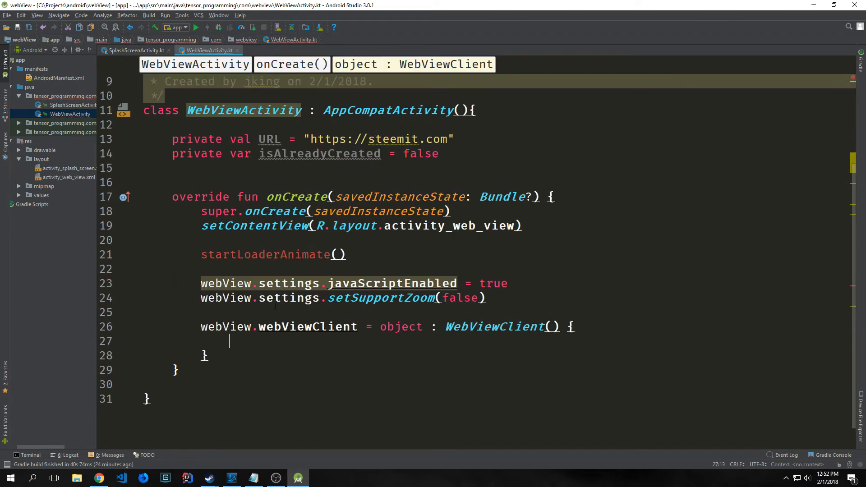
pyautogui.click(298, 327)
pyautogui.write('endLoaderAnimate()')
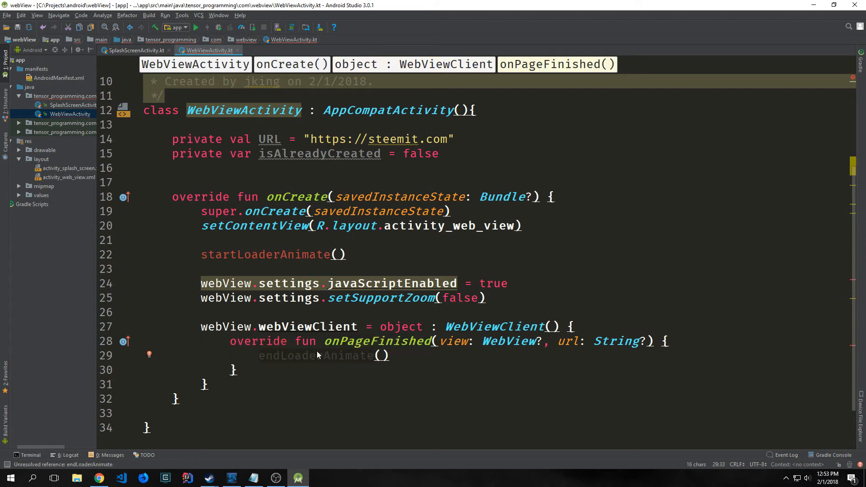
pyautogui.moveTo(301, 355)
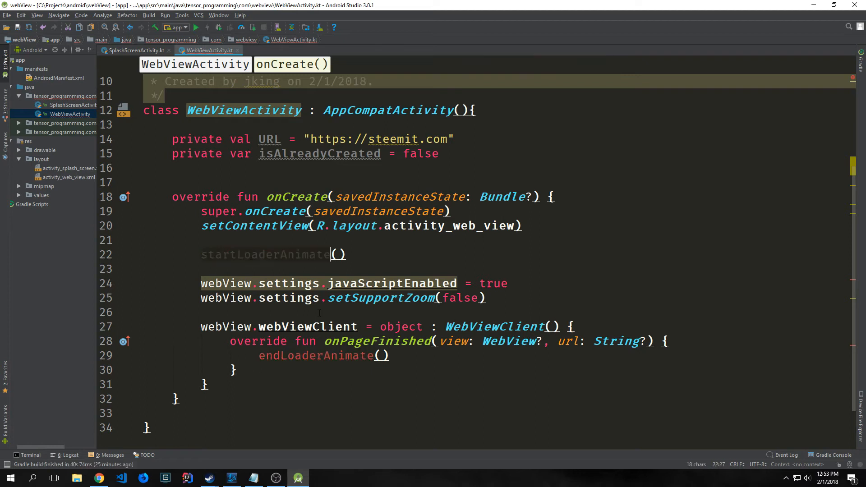
pyautogui.click(374, 355)
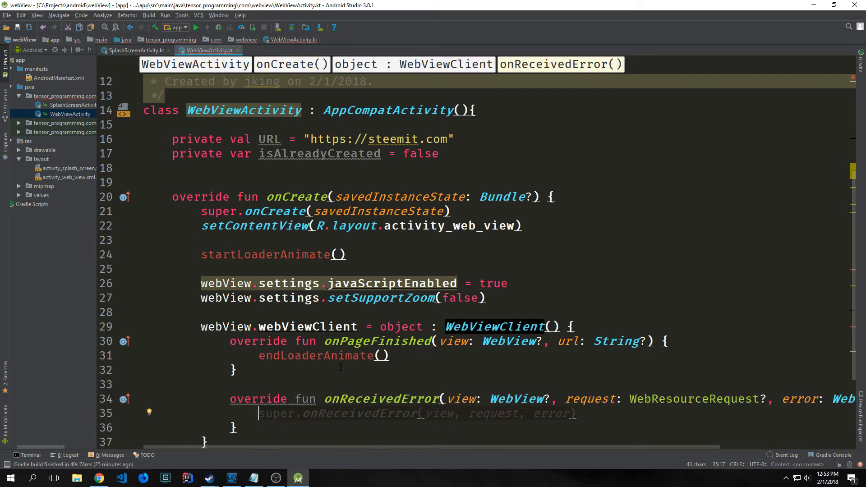
pyautogui.scroll(-3)
pyautogui.write('endLoaderAnimate()')
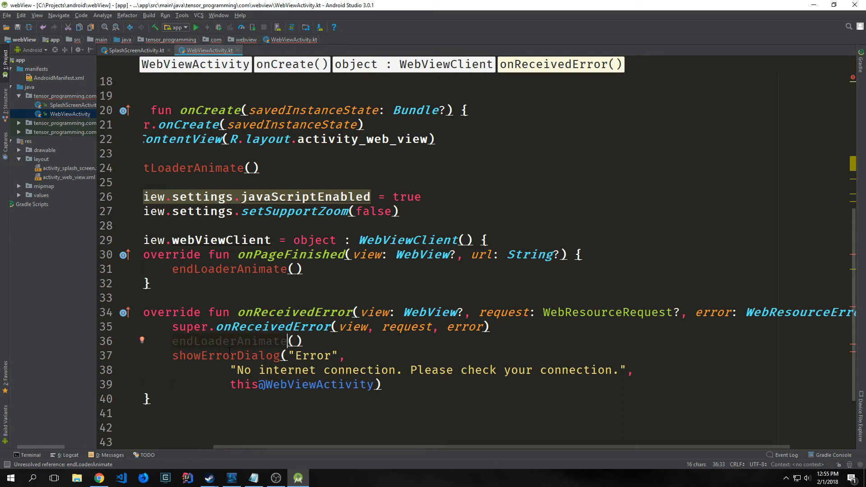
pyautogui.click(281, 356)
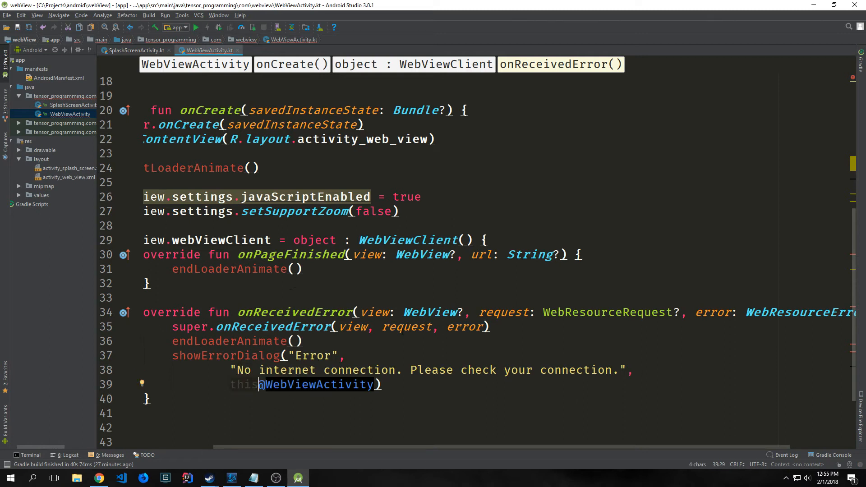
# Step: End onCreate with webView.loadUrl(URL) after the webViewClient block
pyautogui.scroll(-3)
pyautogui.write('webView.loadUrl(URL)')
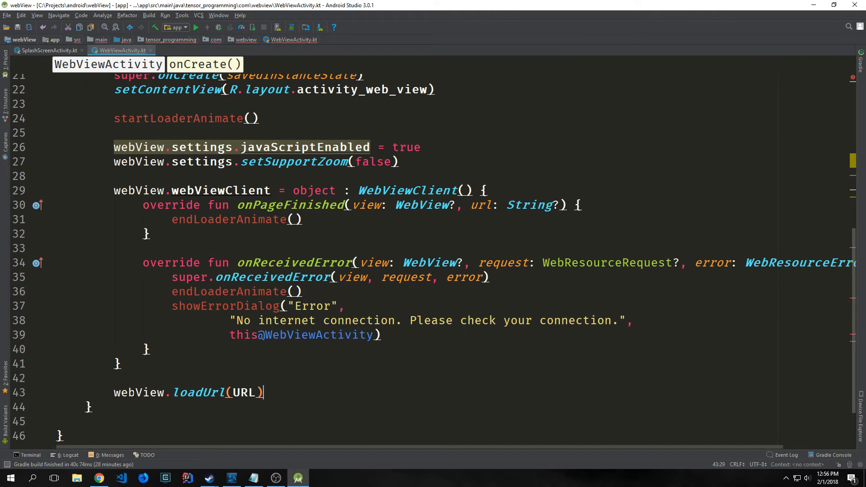
pyautogui.doubleClick(138, 393)
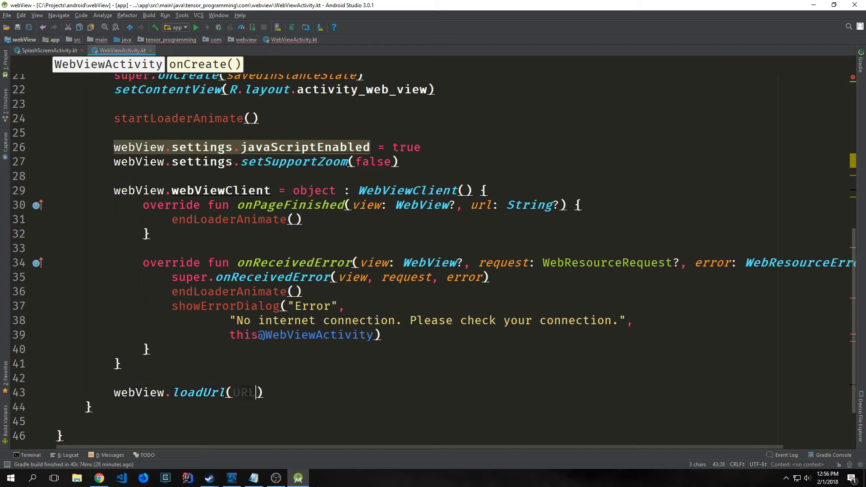
pyautogui.moveTo(298, 478)
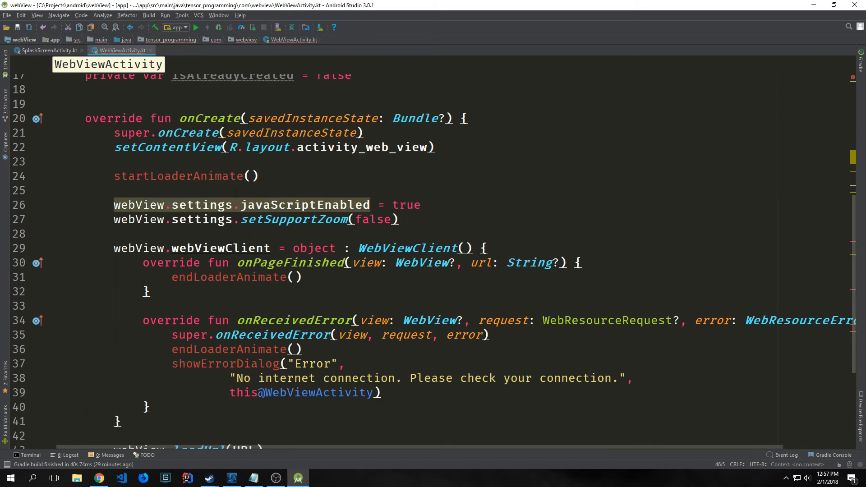
# Step: Resolve the missing Animation import for the loader animation in startLoaderAnimate
pyautogui.scroll(3)
pyautogui.write('val objectAnimator = object : Animation() {')
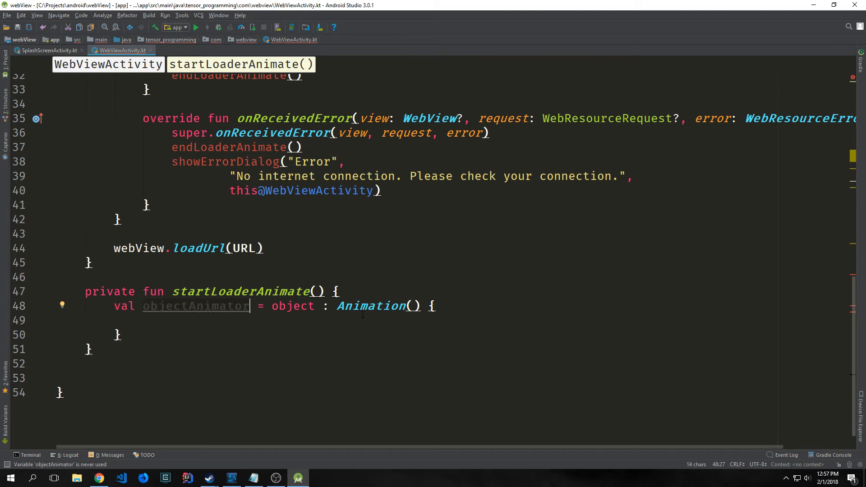
pyautogui.click(404, 306)
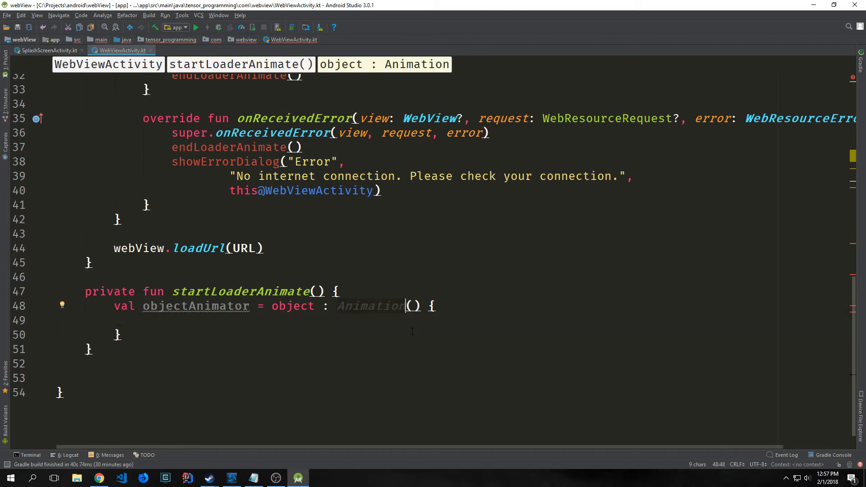
pyautogui.scroll(3)
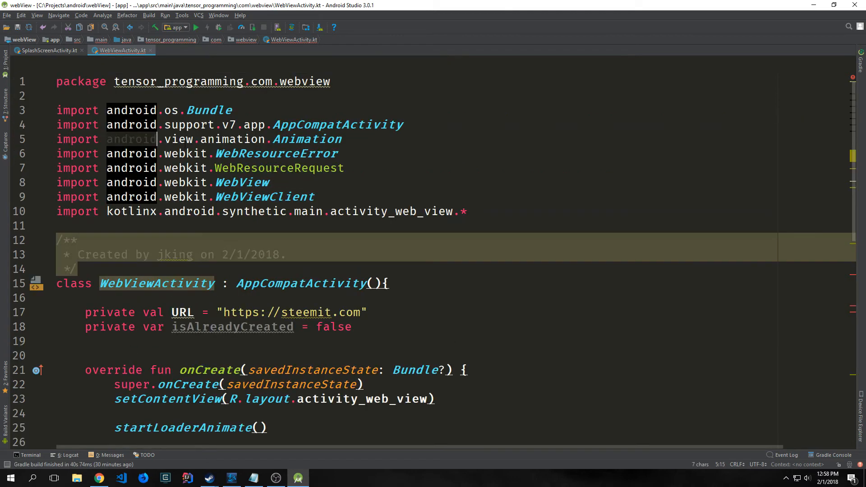
pyautogui.scroll(-3)
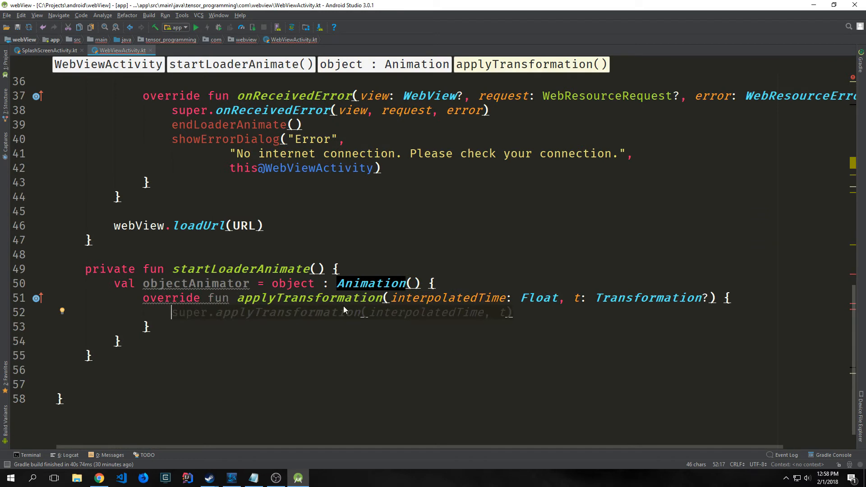
pyautogui.moveTo(305, 379)
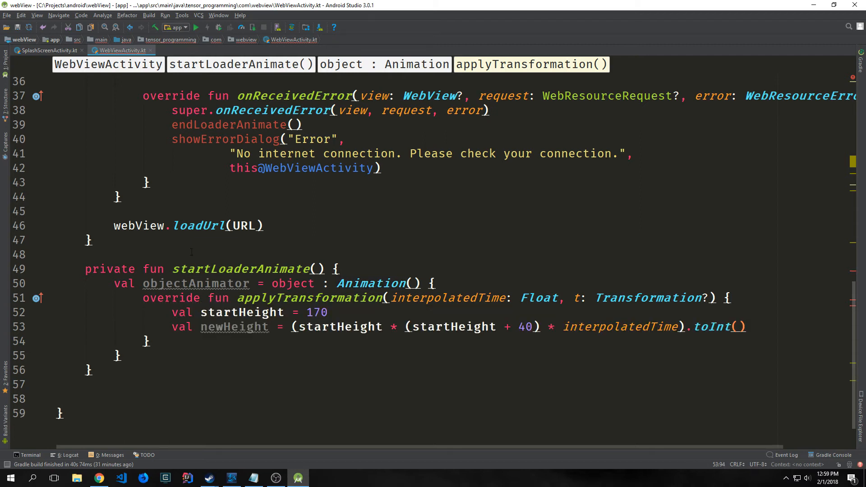
pyautogui.moveTo(449, 371)
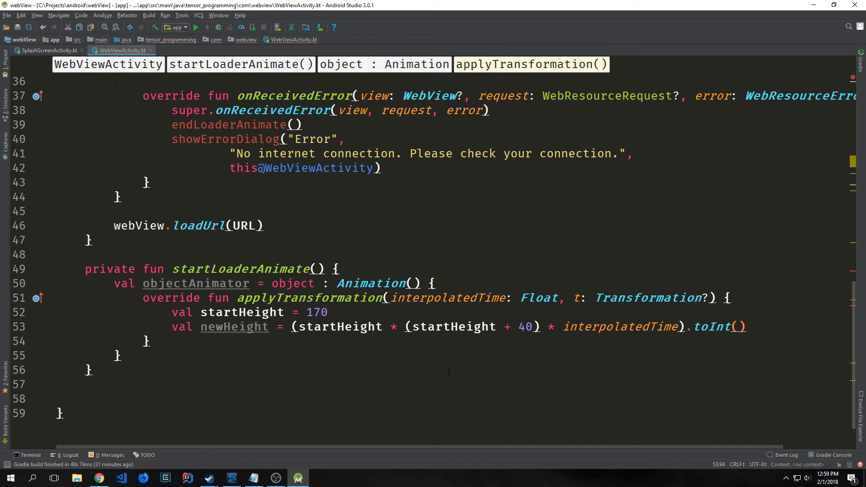
# Step: Add loaderImage.requestLayout() and a willChangeBounds override that returns true
pyautogui.doubleClick(317, 312)
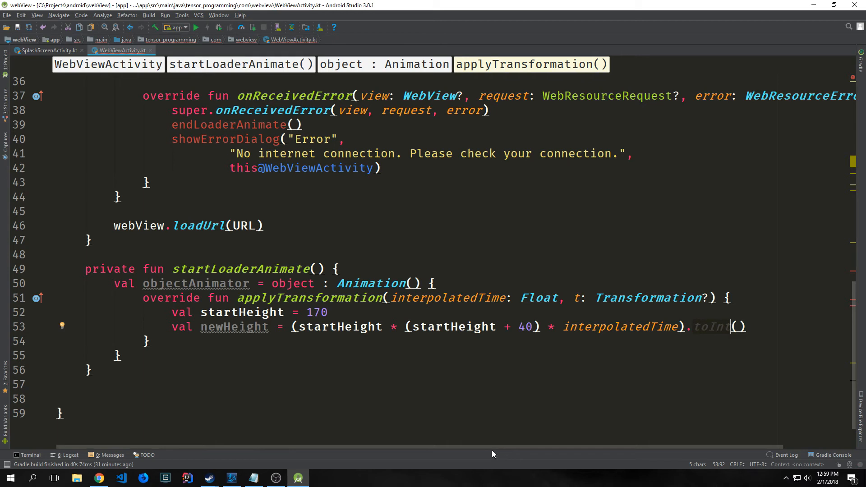
pyautogui.write('loaderImage.layoutParams.height = newHeight')
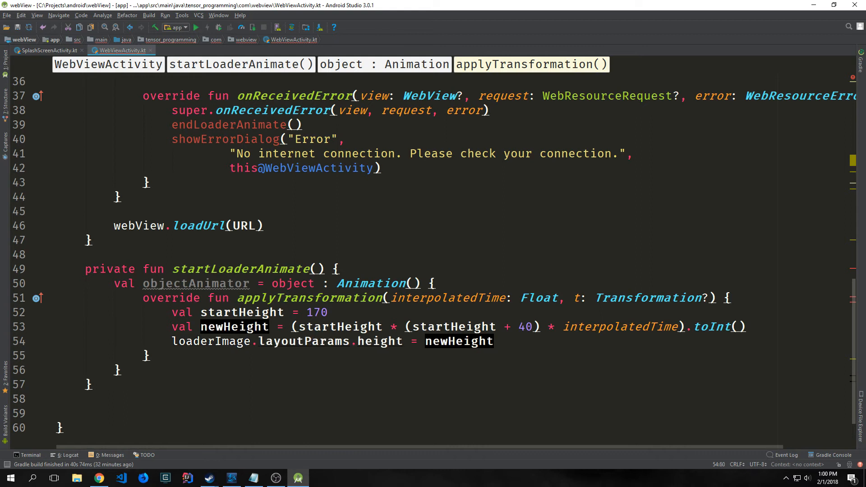
pyautogui.write('loaderImage.requestLayout()')
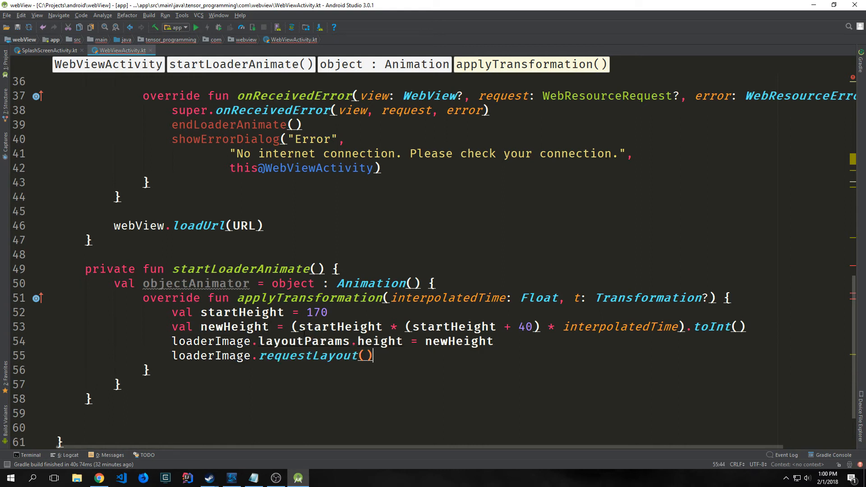
pyautogui.doubleClick(308, 356)
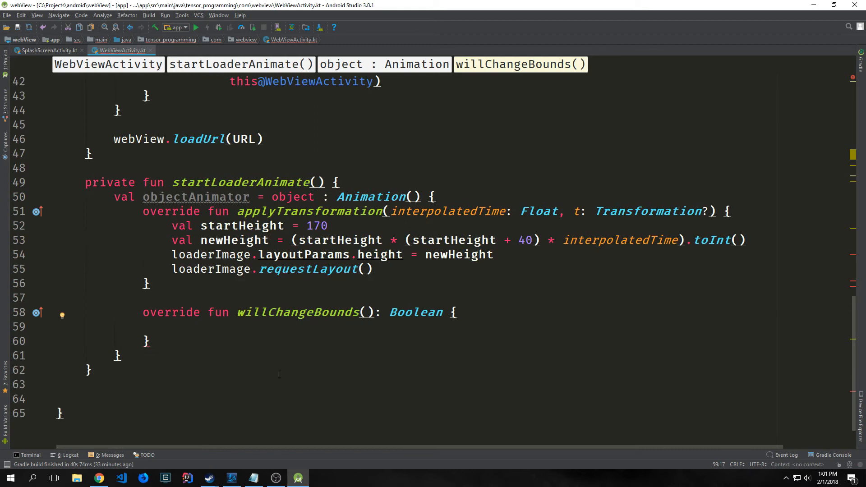
pyautogui.doubleClick(298, 313)
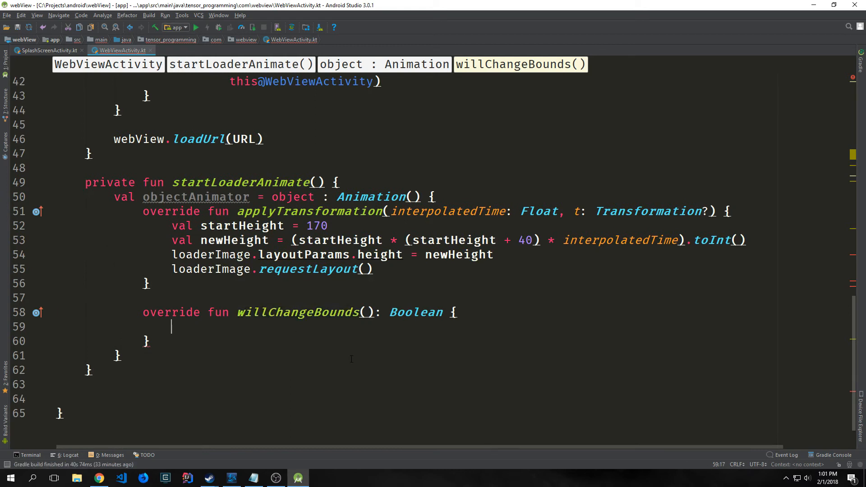
pyautogui.write('return true')
pyautogui.write('loaderImage.startAnimation(objectAnimator)')
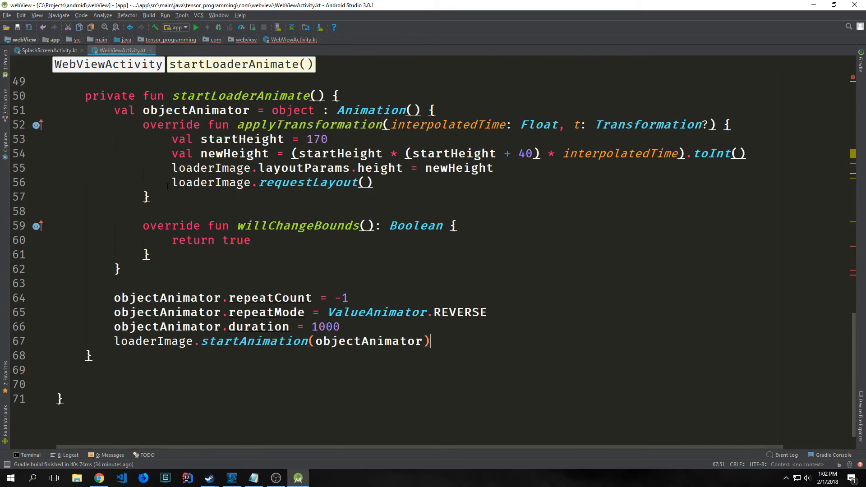
# Step: Scroll back up to onCreate to check the startLoaderAnimate and endLoaderAnimate calls
pyautogui.scroll(3)
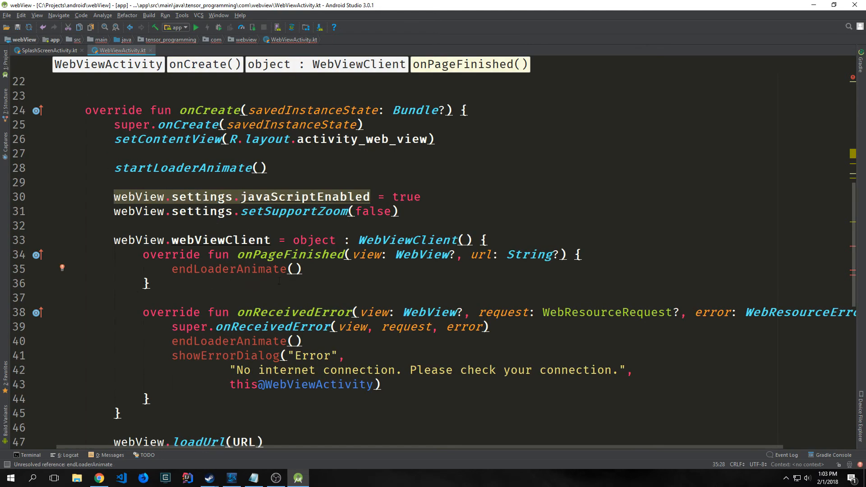
# Step: Write endLoaderAnimate setting loaderImage.visibility = View.GONE and stub showErrorDialog(title, message, context)
pyautogui.scroll(-3)
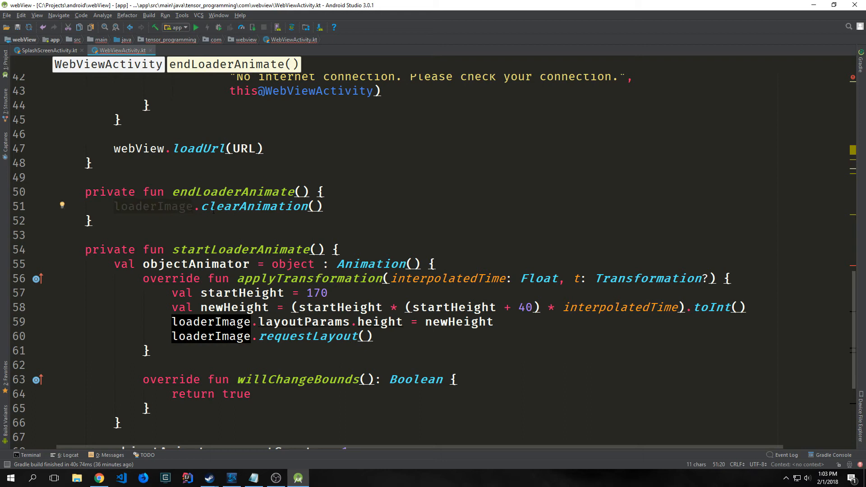
pyautogui.write('loaderImage.visibility = View.GONE')
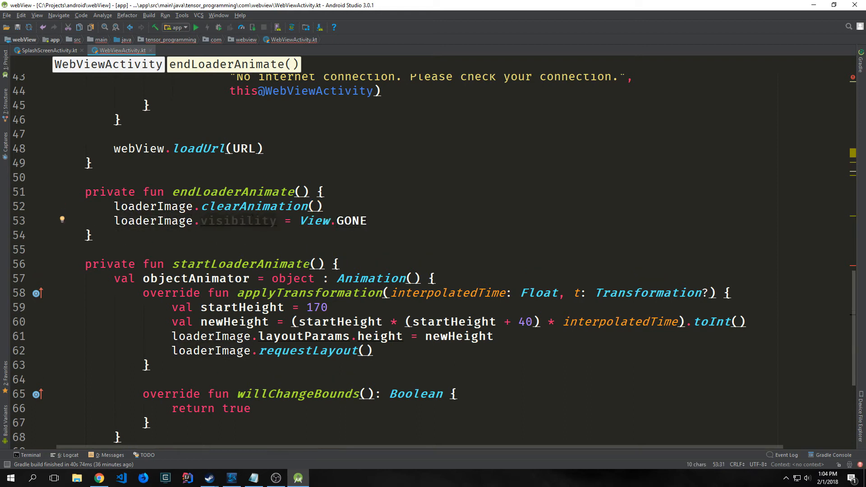
pyautogui.click(275, 221)
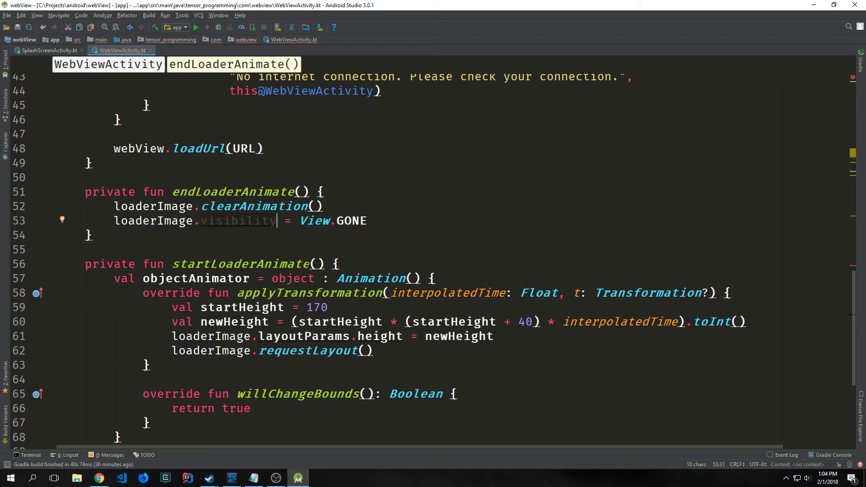
pyautogui.write('s')
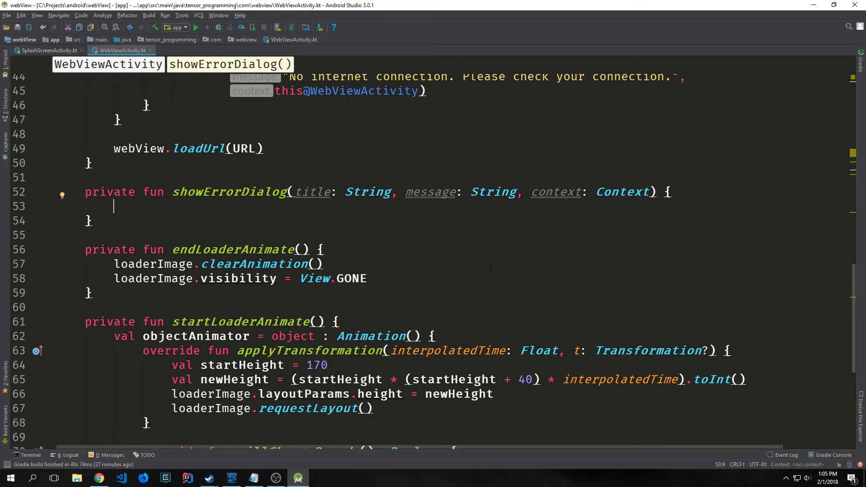
# Step: Set the AlertDialog.Builder title and message and add the Cancel button
pyautogui.scroll(3)
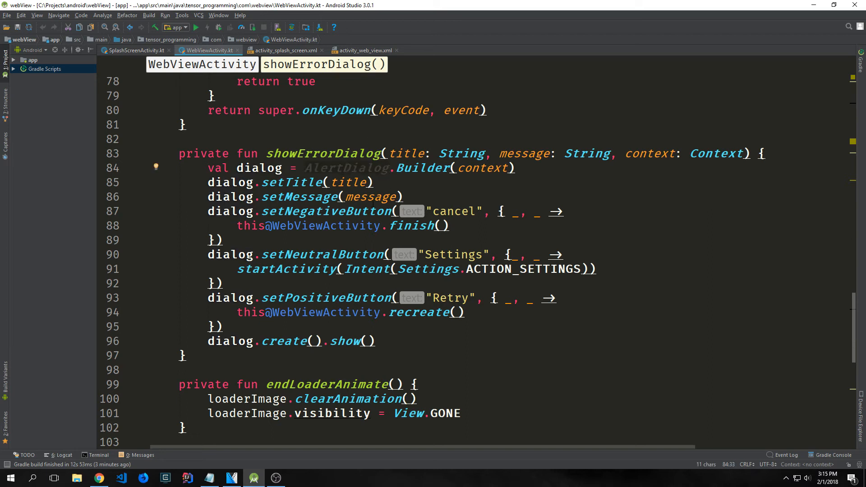
pyautogui.click(259, 168)
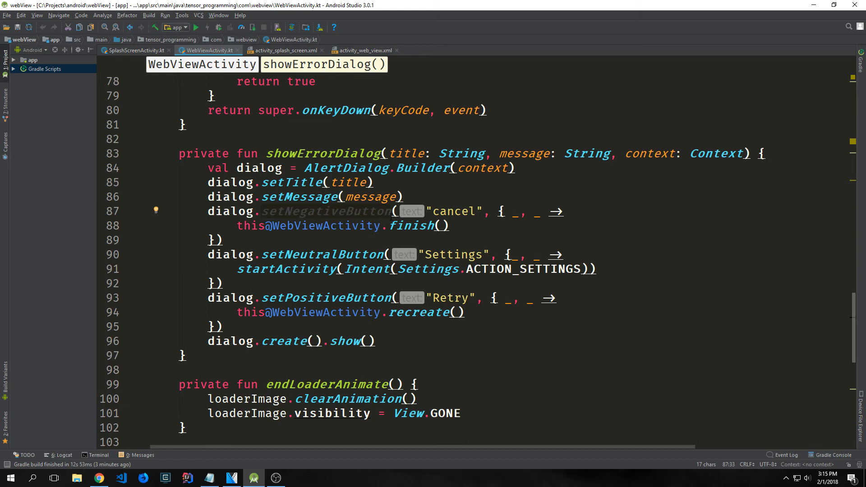
pyautogui.click(469, 212)
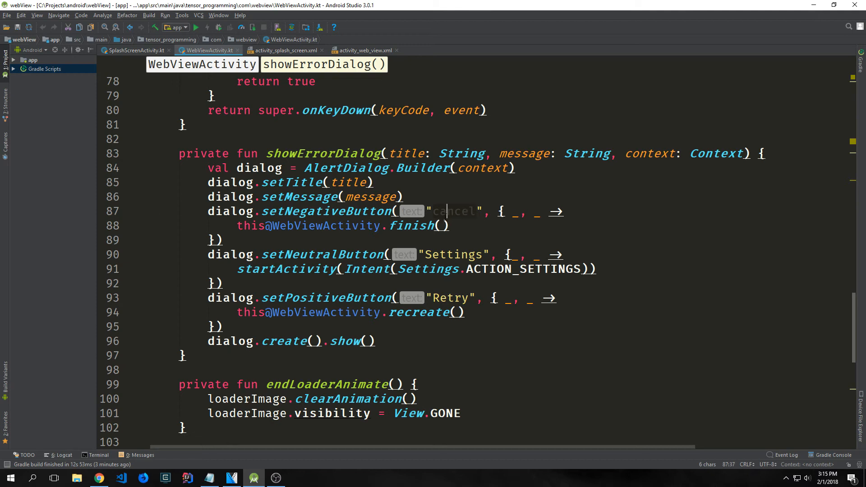
pyautogui.write('C')
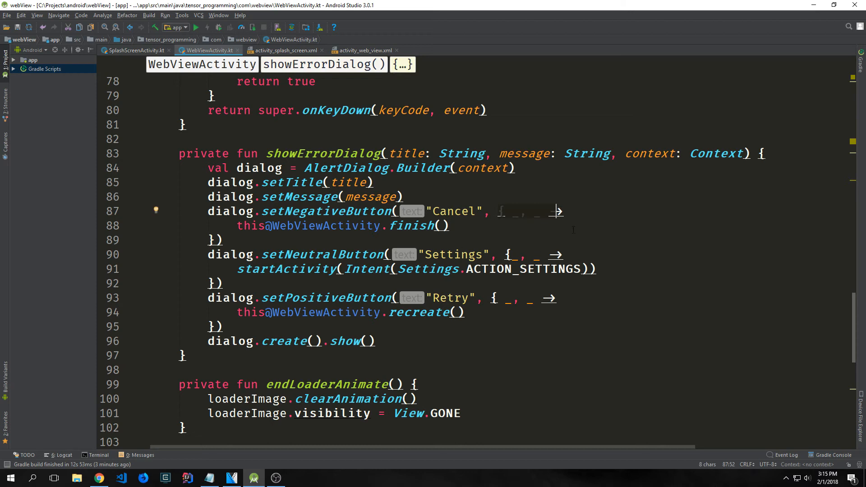
pyautogui.click(251, 226)
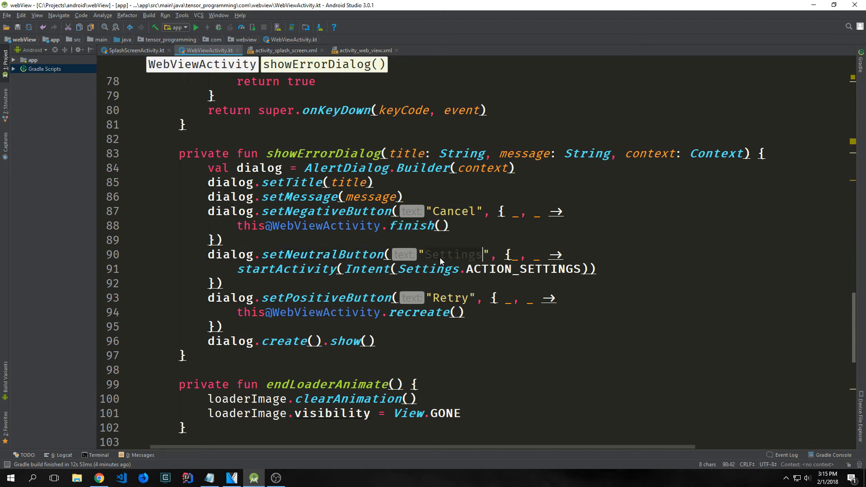
# Step: Add a Settings button opening ACTION_SETTINGS and a Retry button calling recreate()
pyautogui.click(298, 269)
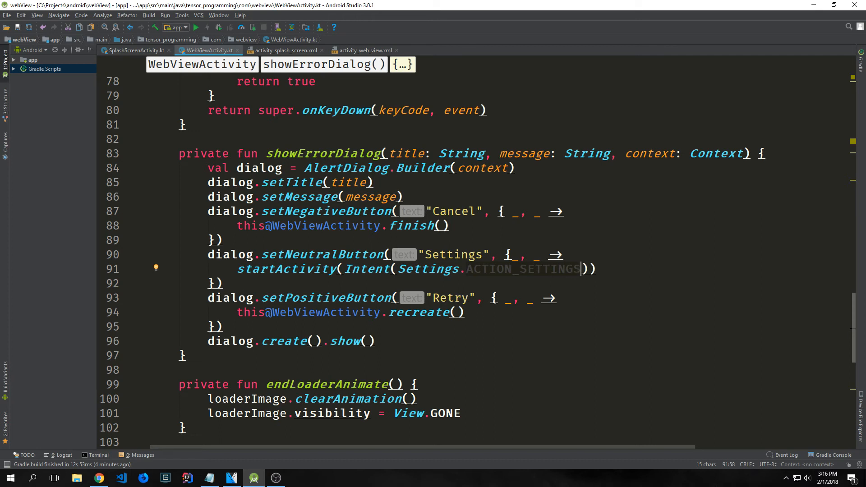
pyautogui.click(452, 299)
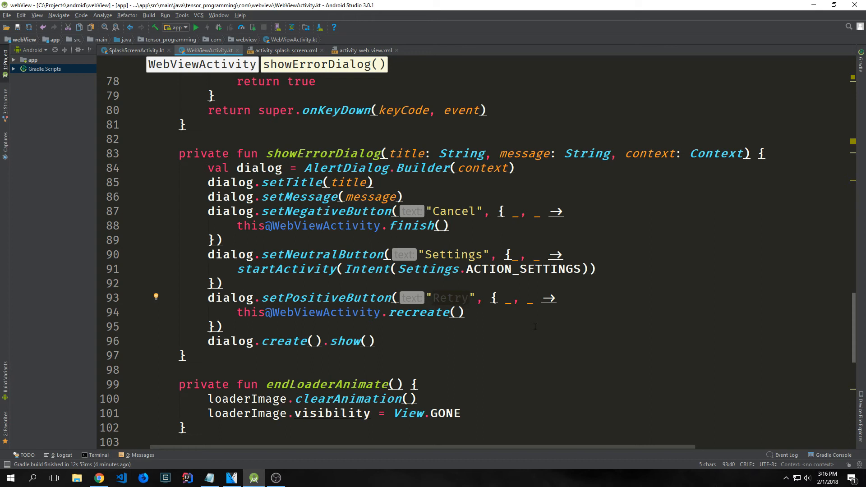
pyautogui.click(468, 298)
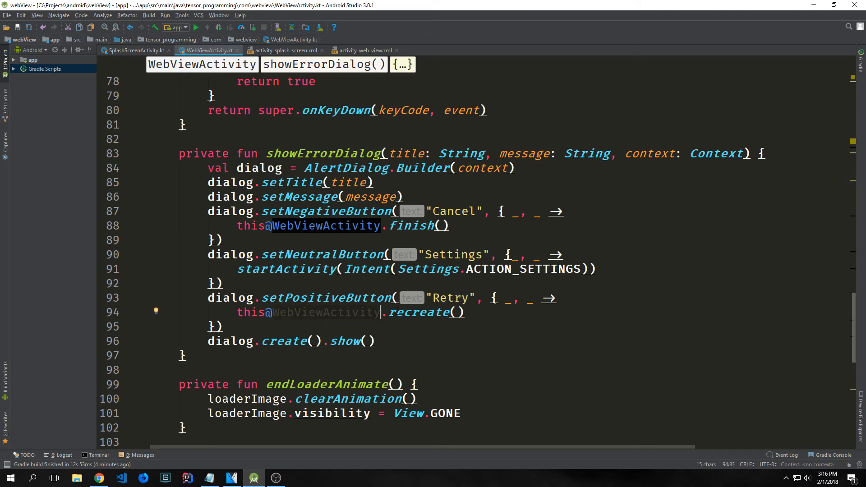
pyautogui.click(254, 341)
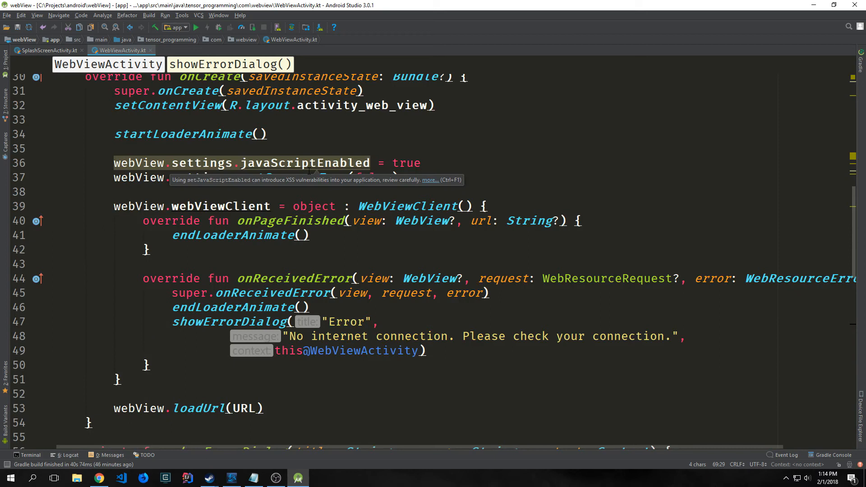
# Step: Override onResume to show the dialog when offline, and onKeyDown to call webView.goBack()
pyautogui.scroll(-3)
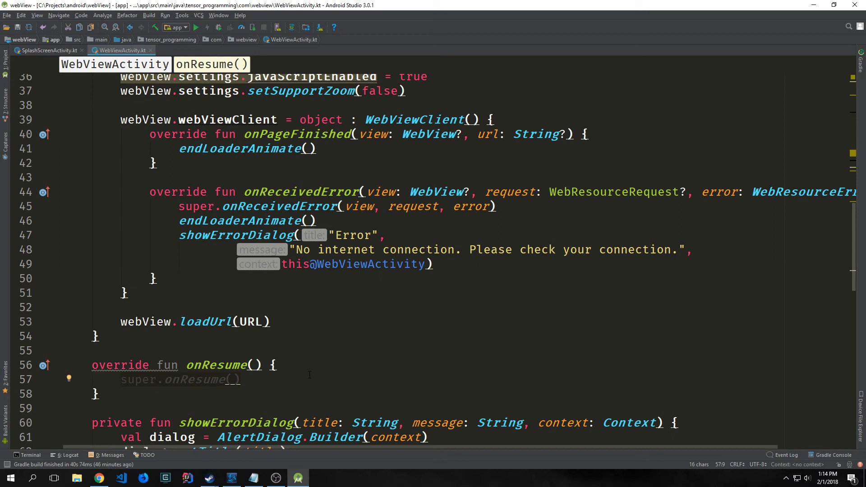
pyautogui.click(121, 379)
pyautogui.write('if (isAlreadyCreated && !isNetworkAvailable()) {')
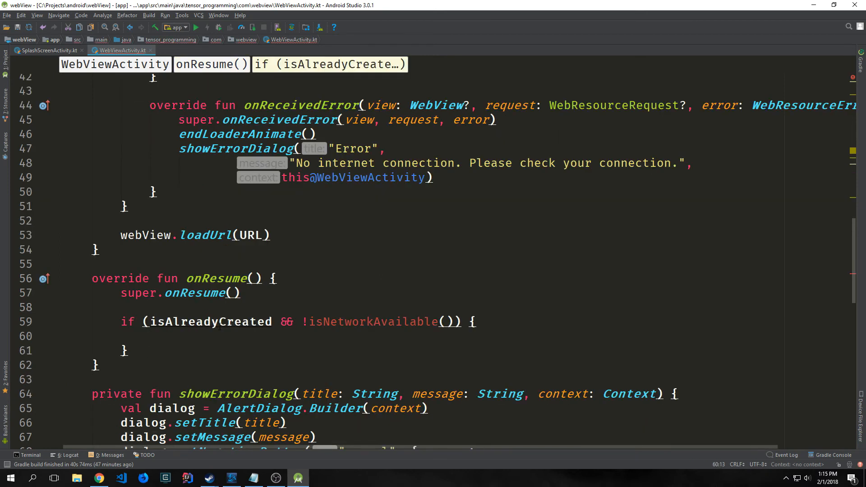
pyautogui.click(149, 335)
pyautogui.write('isAlreadyCreated = false')
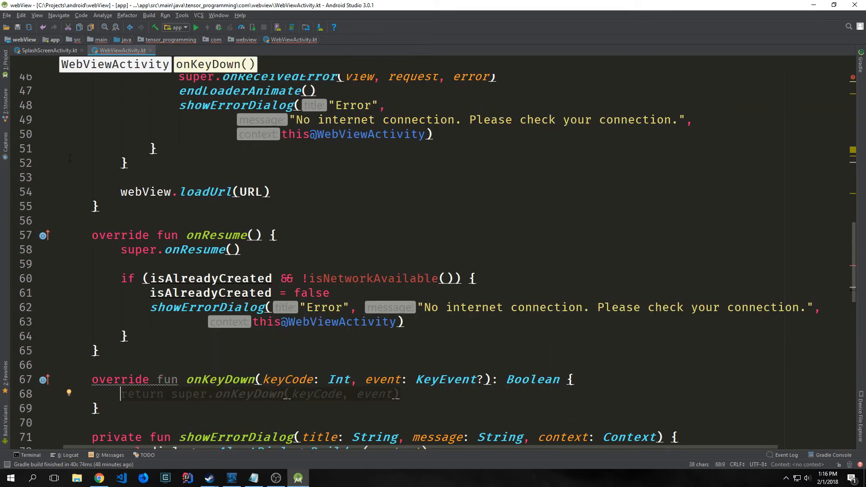
pyautogui.scroll(-3)
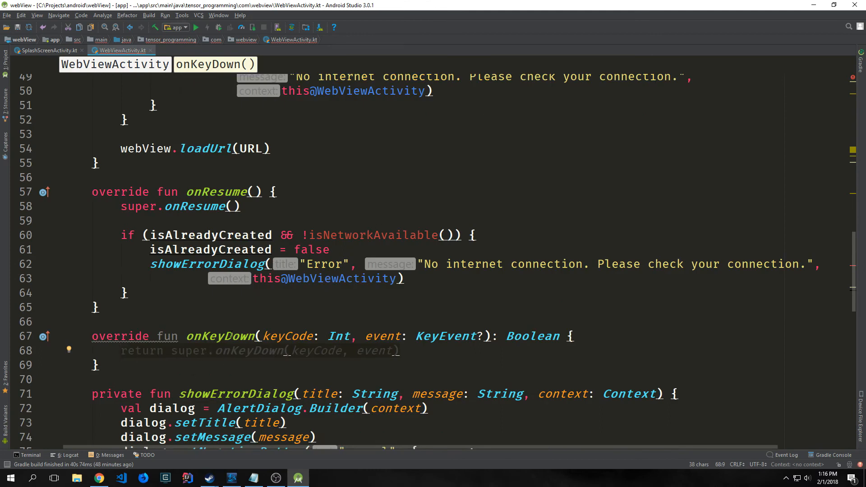
pyautogui.moveTo(314, 360)
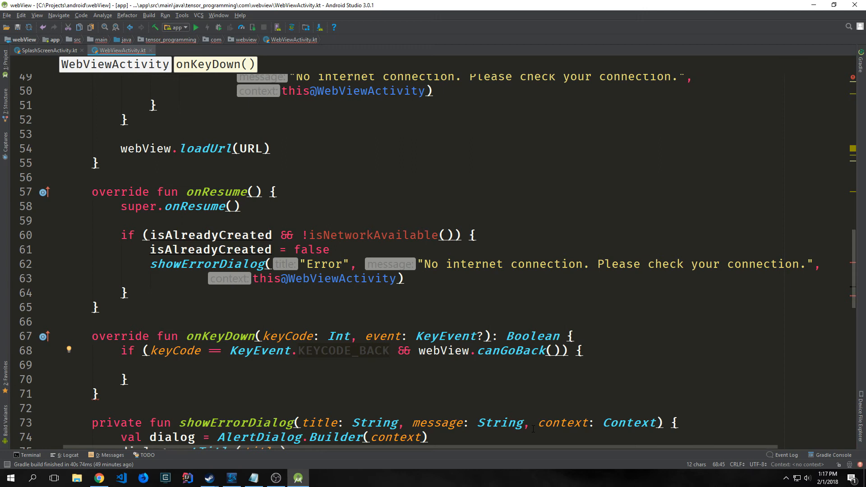
pyautogui.write('webView.goBack()')
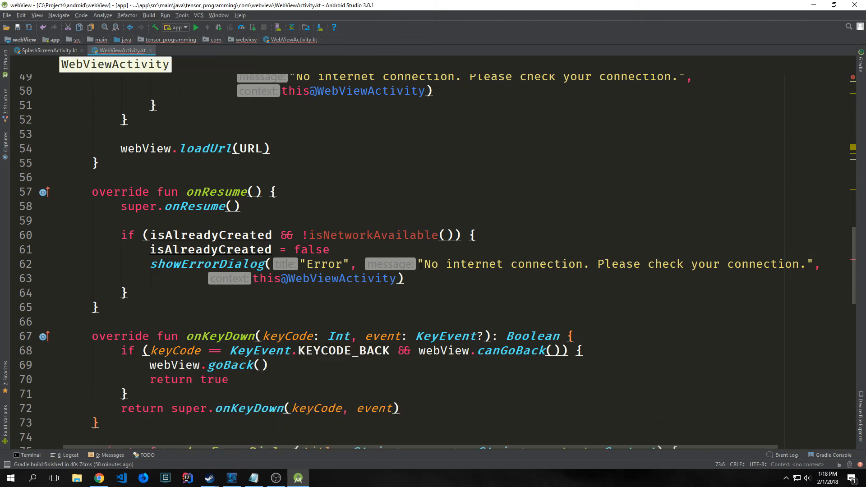
# Step: Place the caret where private fun isNetworkAvailable(): Boolean will get the ConnectivityManager service
pyautogui.click(231, 365)
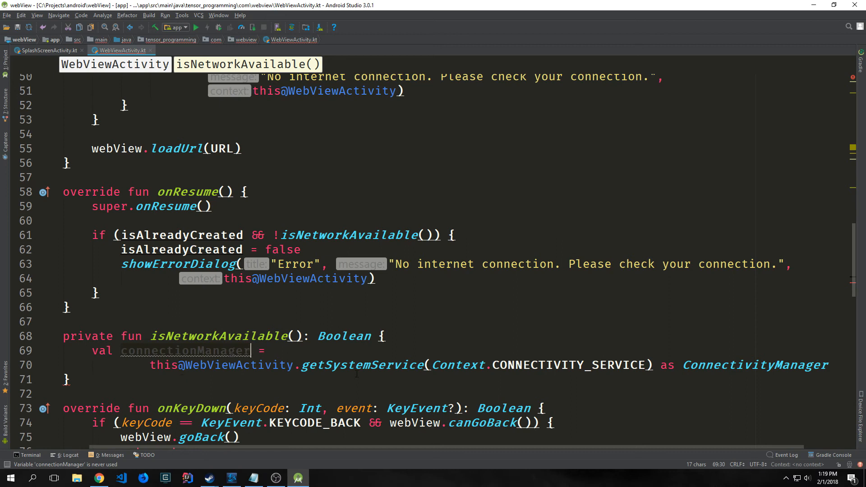
# Step: Review the connectionManager declaration and the onReceivedError override calling endLoaderAnimate and showErrorDialog
pyautogui.click(461, 365)
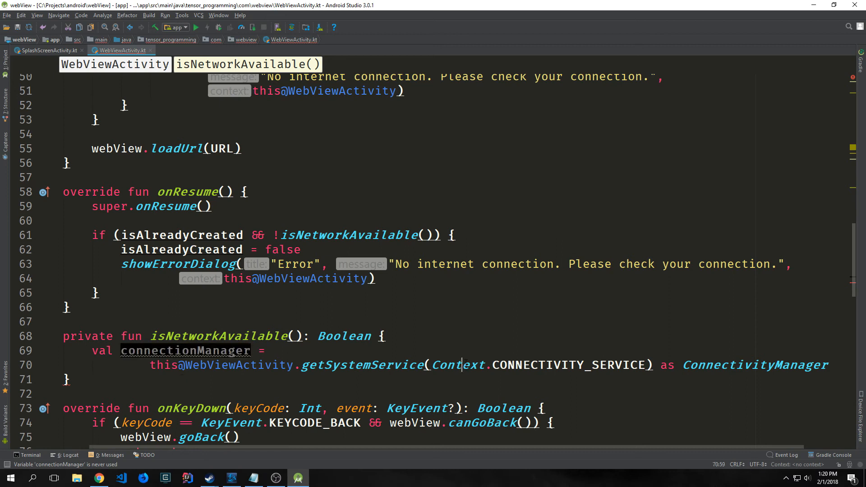
pyautogui.doubleClick(571, 365)
pyautogui.write('val networkInfo = connectionManager.activeNetworkInfo')
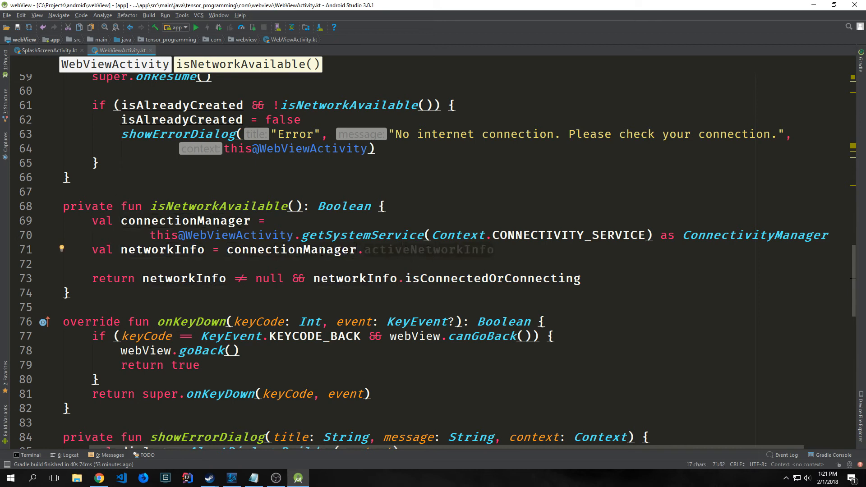
pyautogui.click(492, 249)
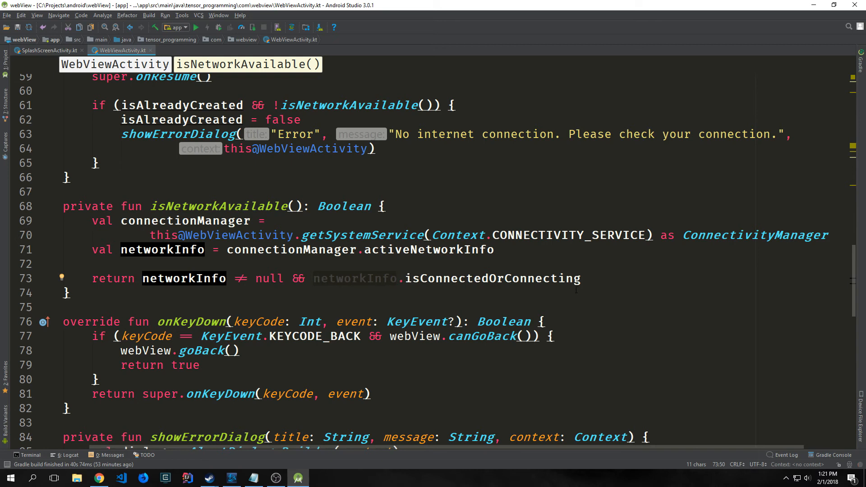
pyautogui.scroll(3)
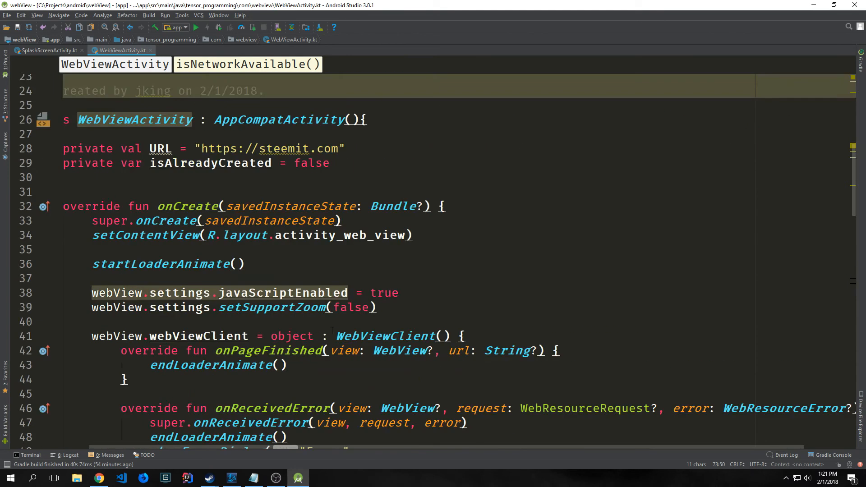
pyautogui.scroll(3)
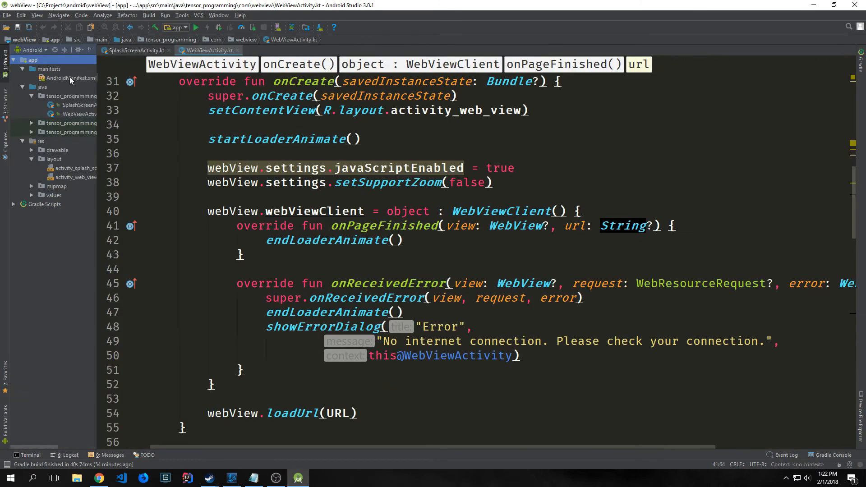
# Step: Open AndroidManifest.xml and inspect the .WebViewActivity declaration
pyautogui.click(72, 78)
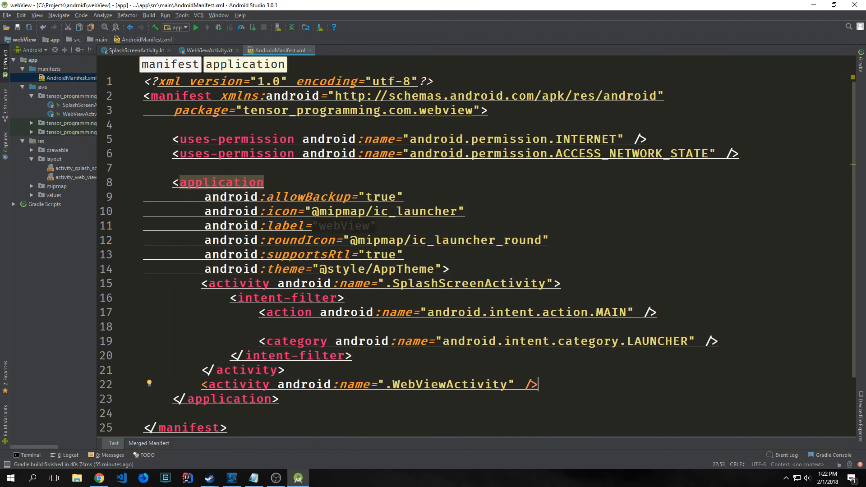
pyautogui.doubleClick(236, 385)
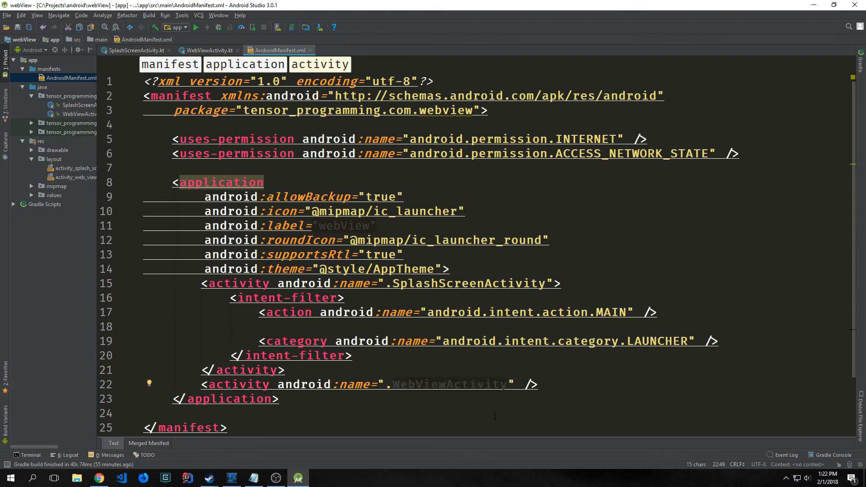
pyautogui.moveTo(511, 444)
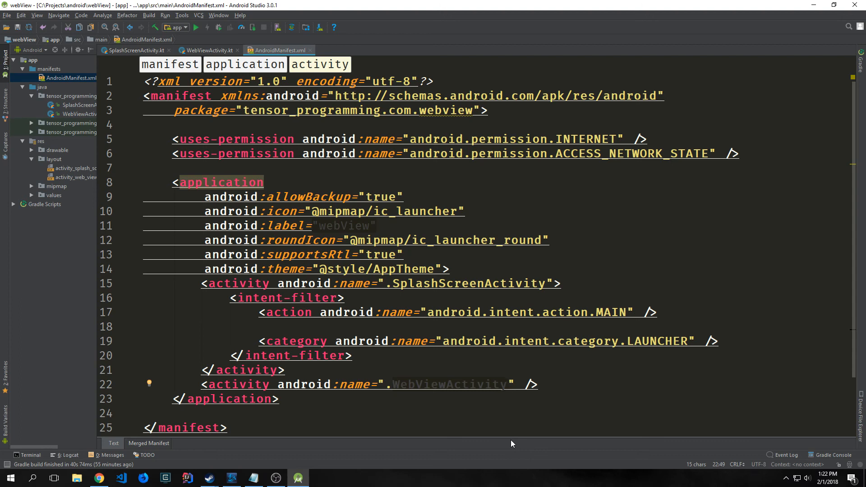
pyautogui.click(297, 478)
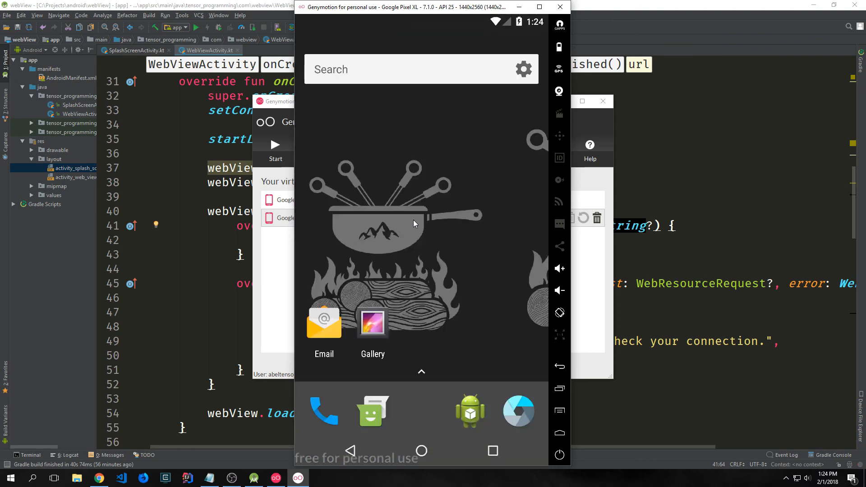
pyautogui.moveTo(472, 160)
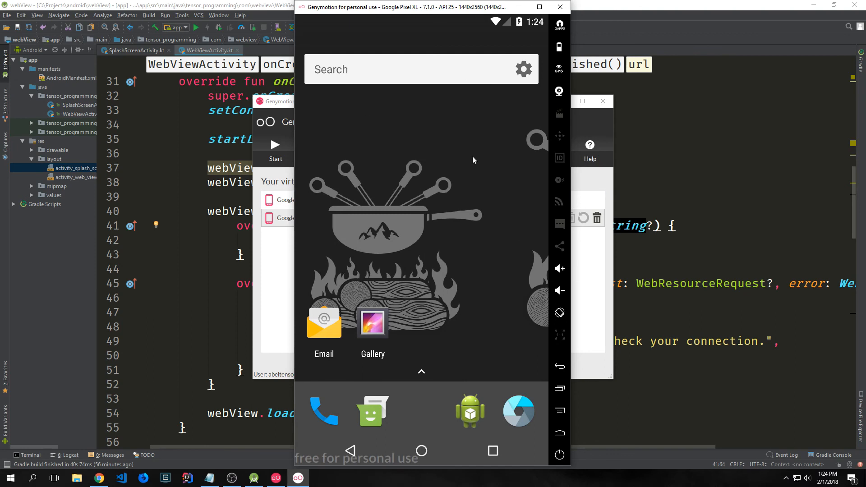
# Step: Run the app on the Genymotion Google Pixel XL deployment target
pyautogui.click(197, 27)
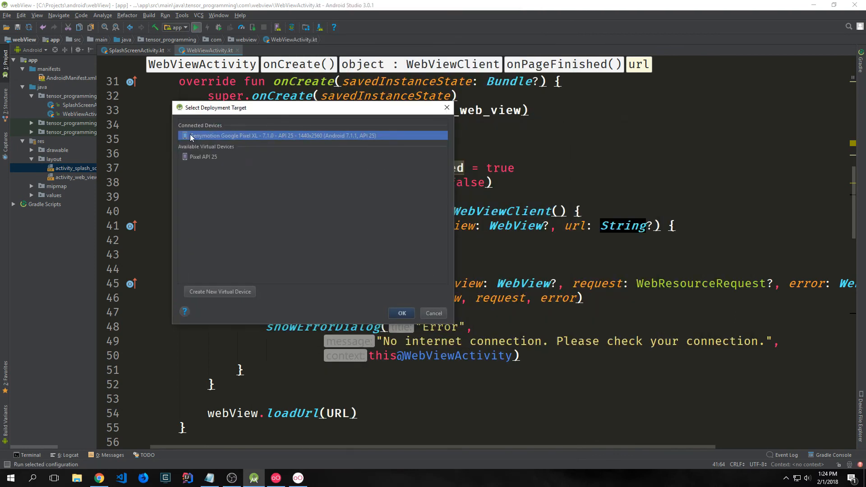
pyautogui.click(402, 313)
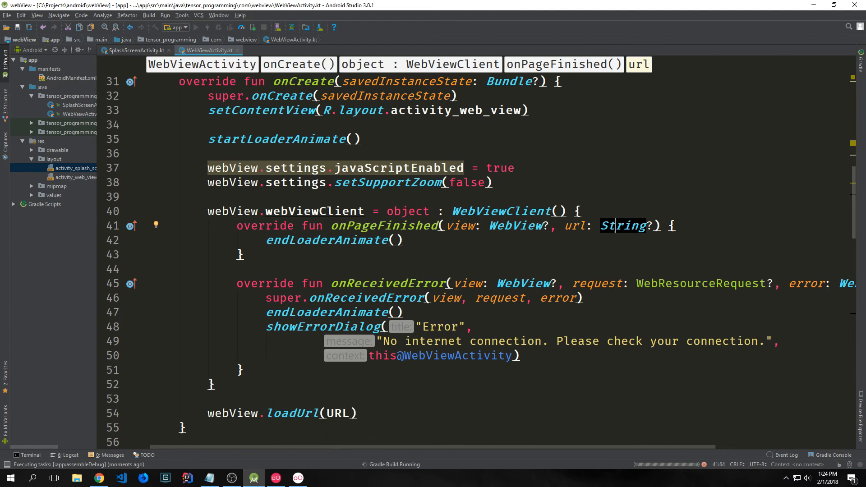
pyautogui.moveTo(356, 480)
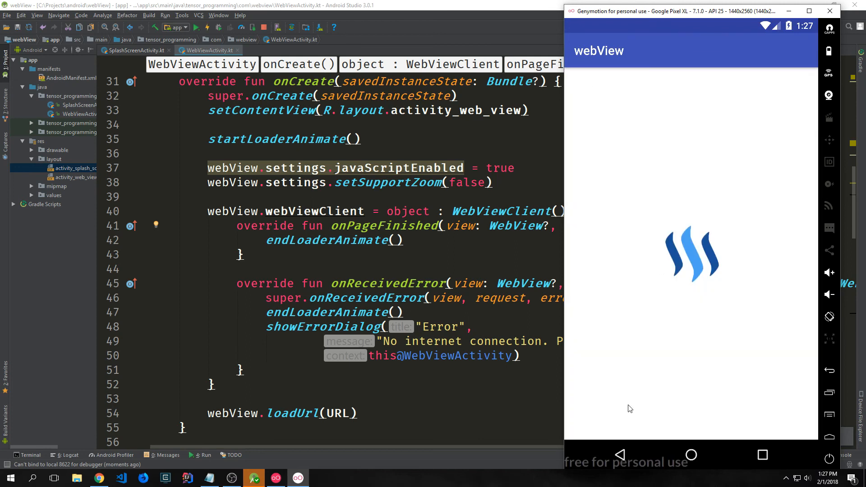
pyautogui.moveTo(703, 258)
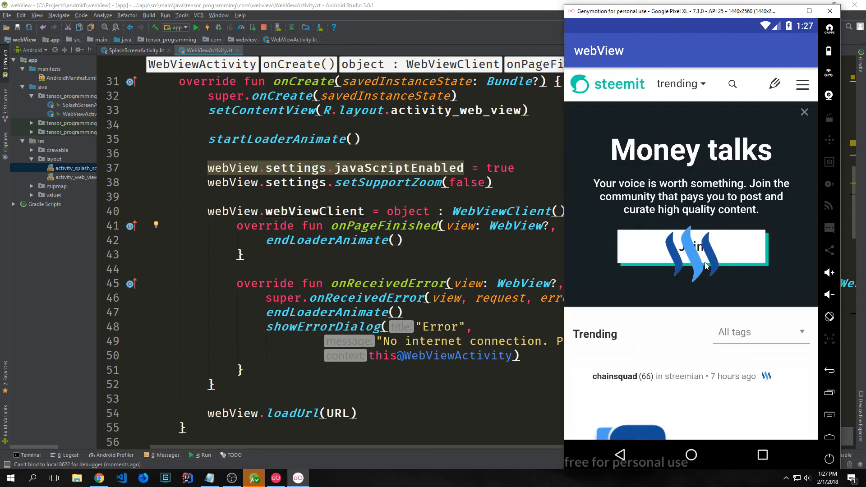
# Step: Scroll WebViewActivity.kt to startLoaderAnimate while the app loads Steemit in the emulator
pyautogui.scroll(-3)
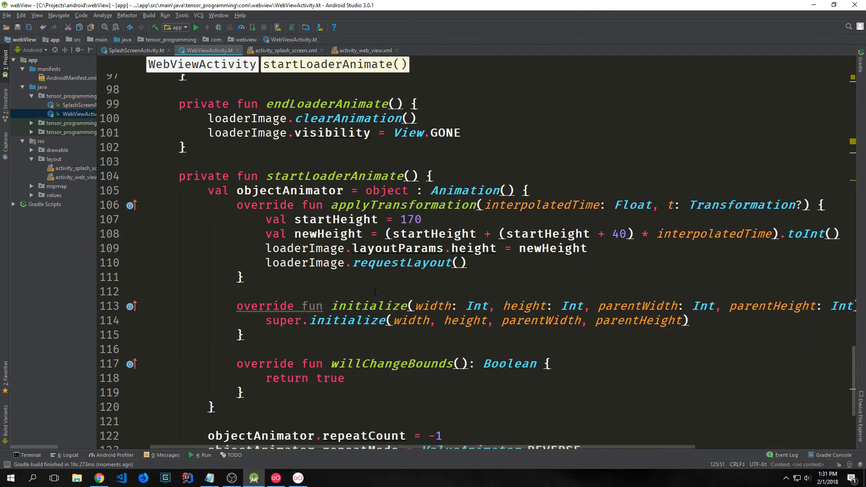
pyautogui.scroll(-3)
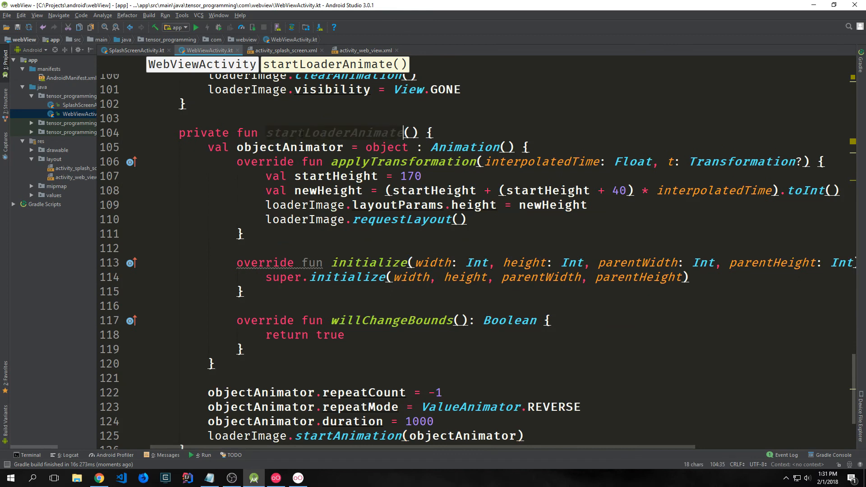
pyautogui.click(256, 148)
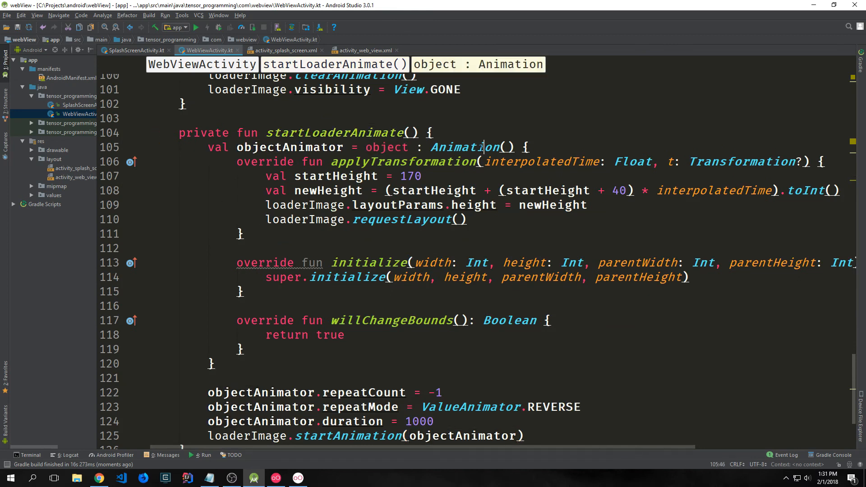
pyautogui.click(359, 262)
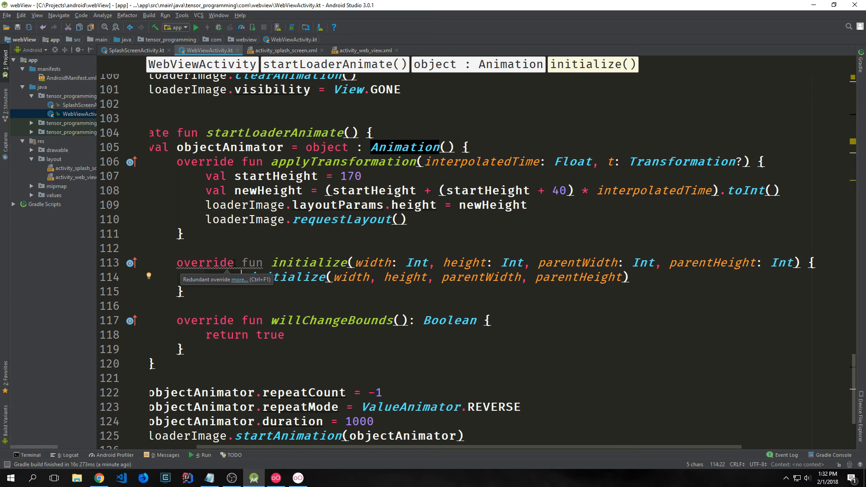
pyautogui.click(209, 27)
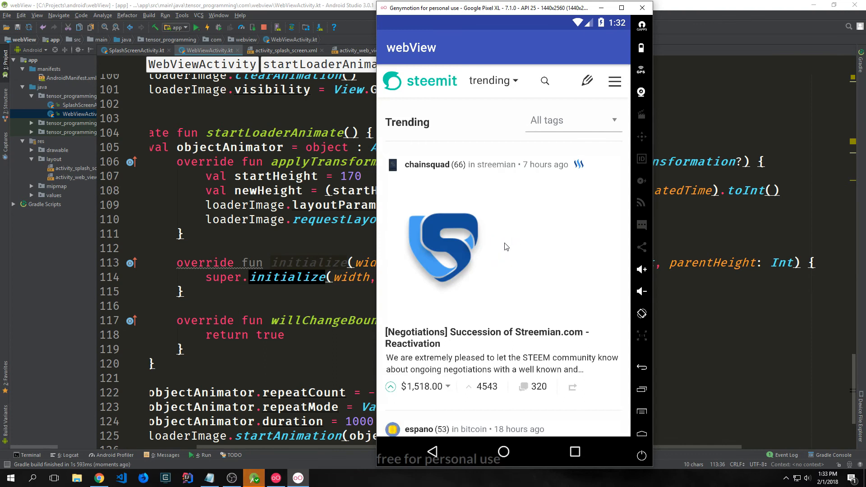
pyautogui.moveTo(478, 310)
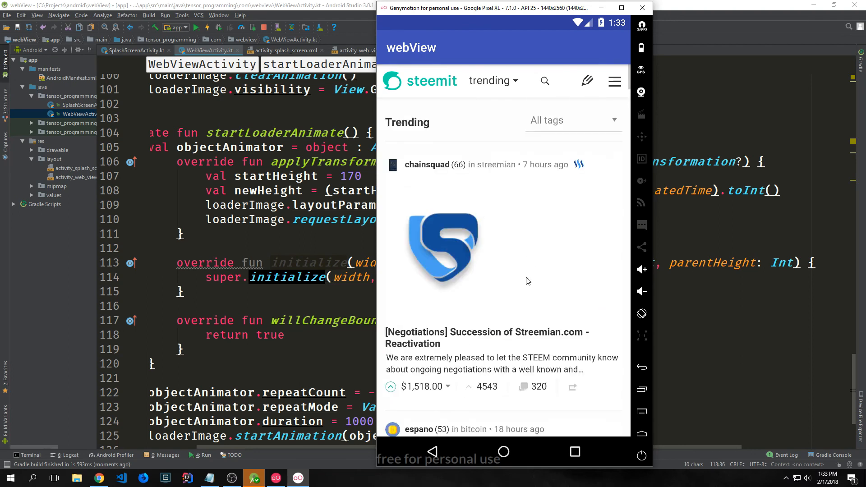
# Step: Filter Steemit trending posts by the bitcoin tag, open a post, and go back
pyautogui.scroll(-3)
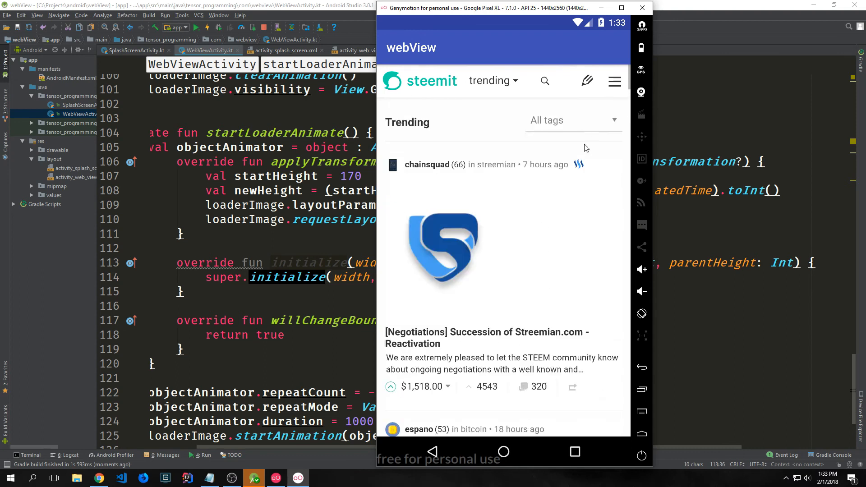
pyautogui.moveTo(610, 115)
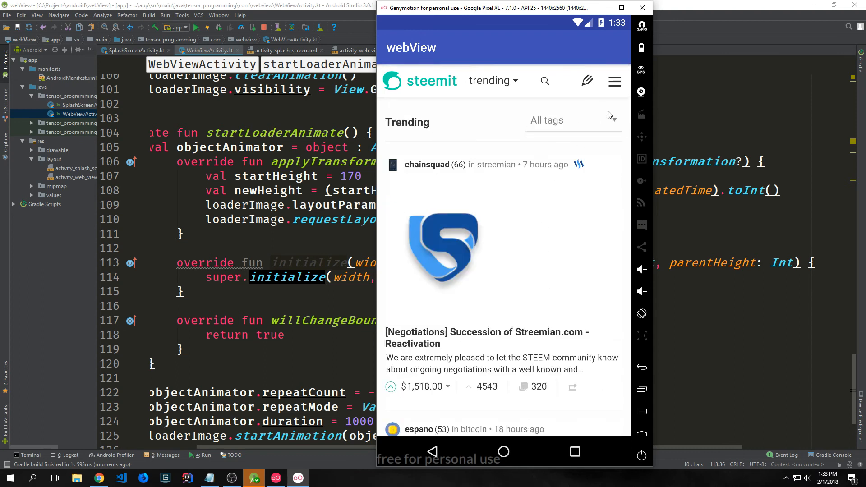
pyautogui.click(547, 121)
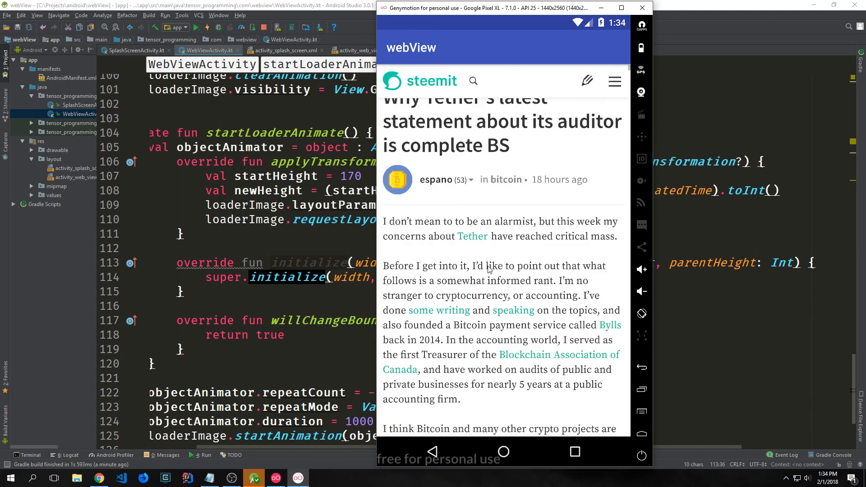
pyautogui.scroll(-3)
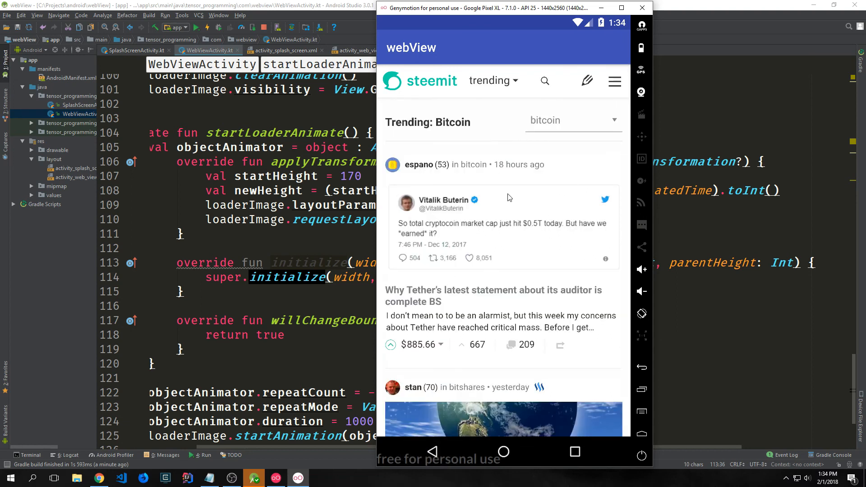
pyautogui.click(503, 451)
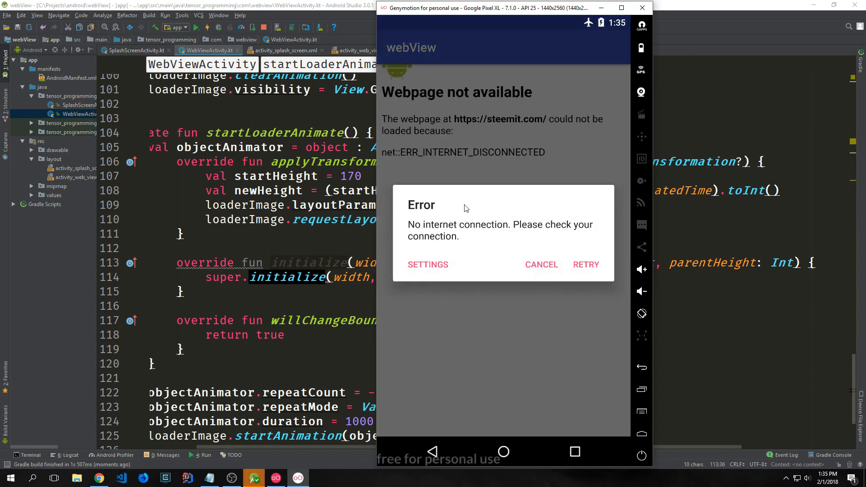
pyautogui.moveTo(487, 232)
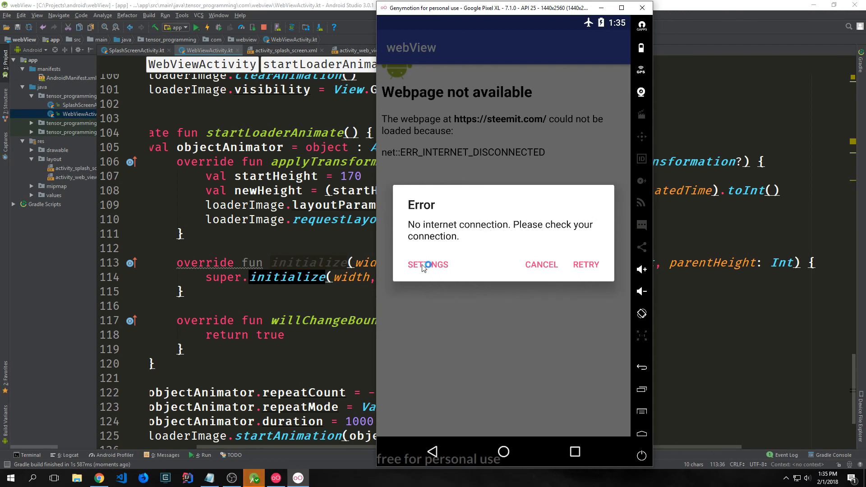
pyautogui.moveTo(422, 284)
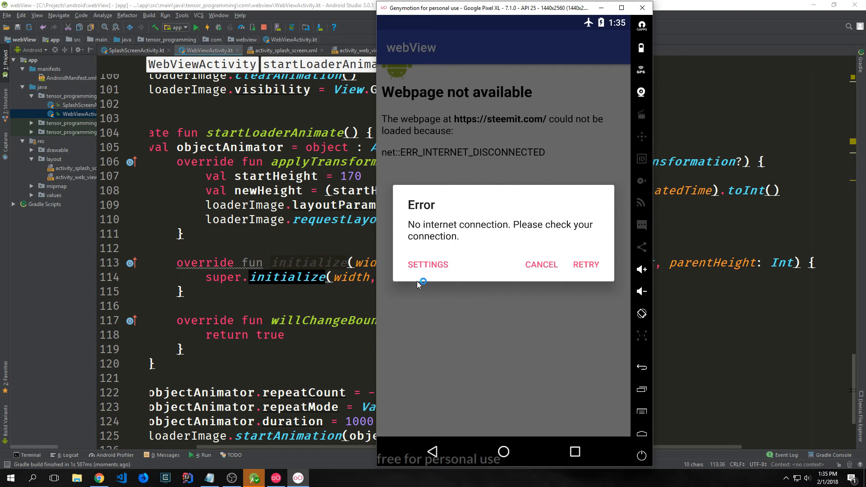
pyautogui.moveTo(453, 185)
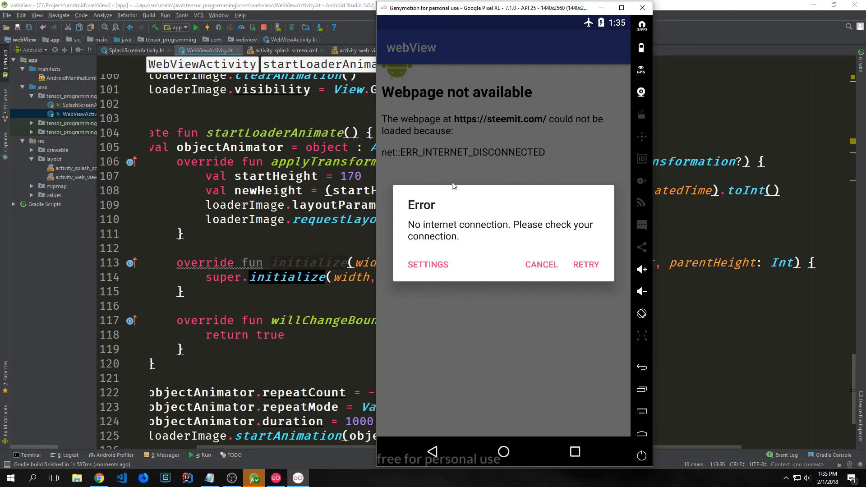
pyautogui.moveTo(606, 277)
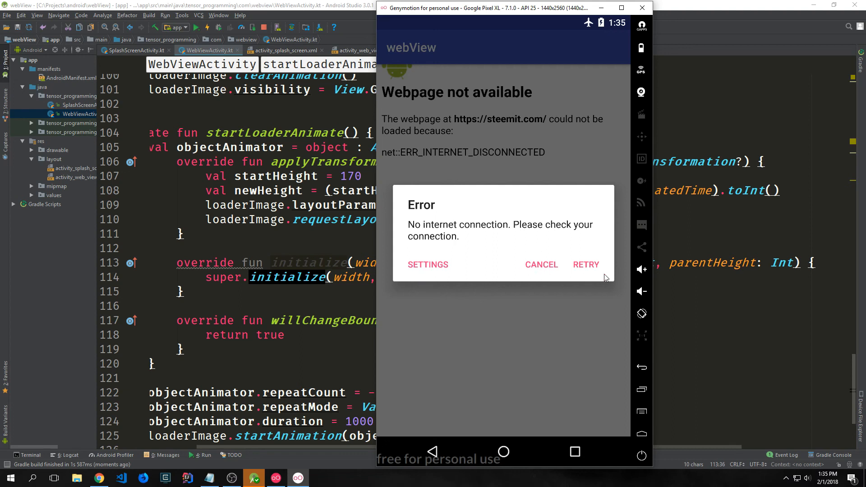
# Step: Tap RETRY in the no-internet Error dialog, then SETTINGS to open Android Settings
pyautogui.click(540, 265)
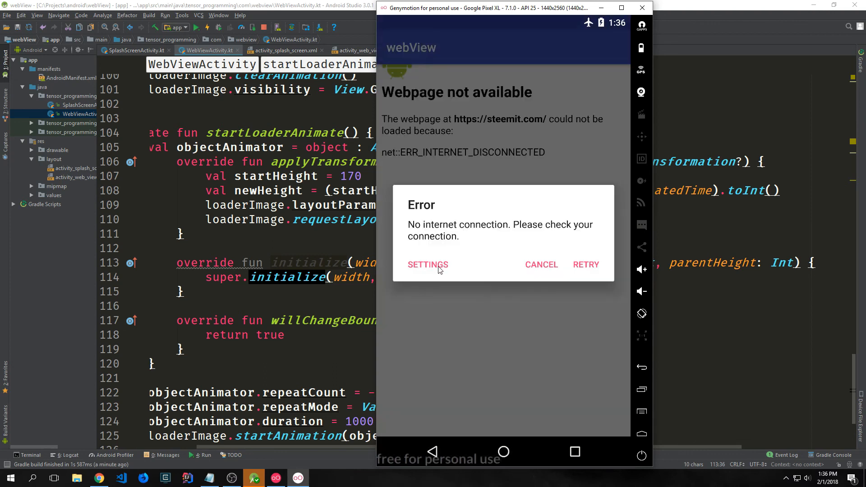
pyautogui.click(427, 265)
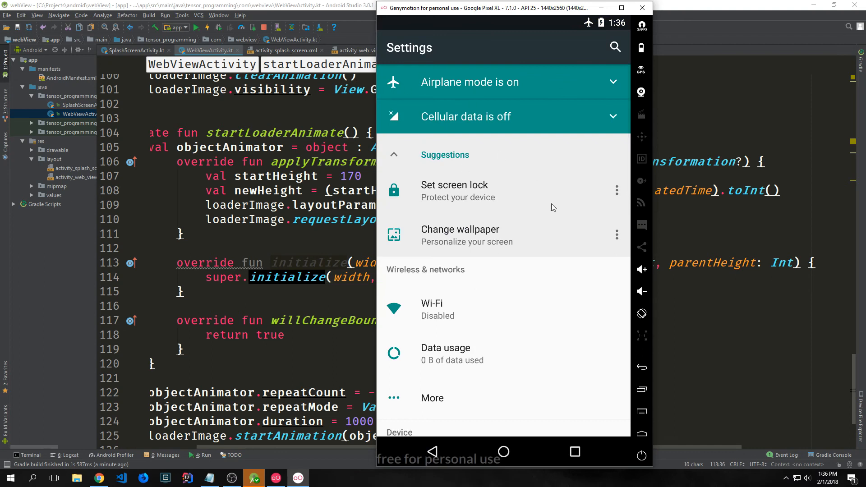